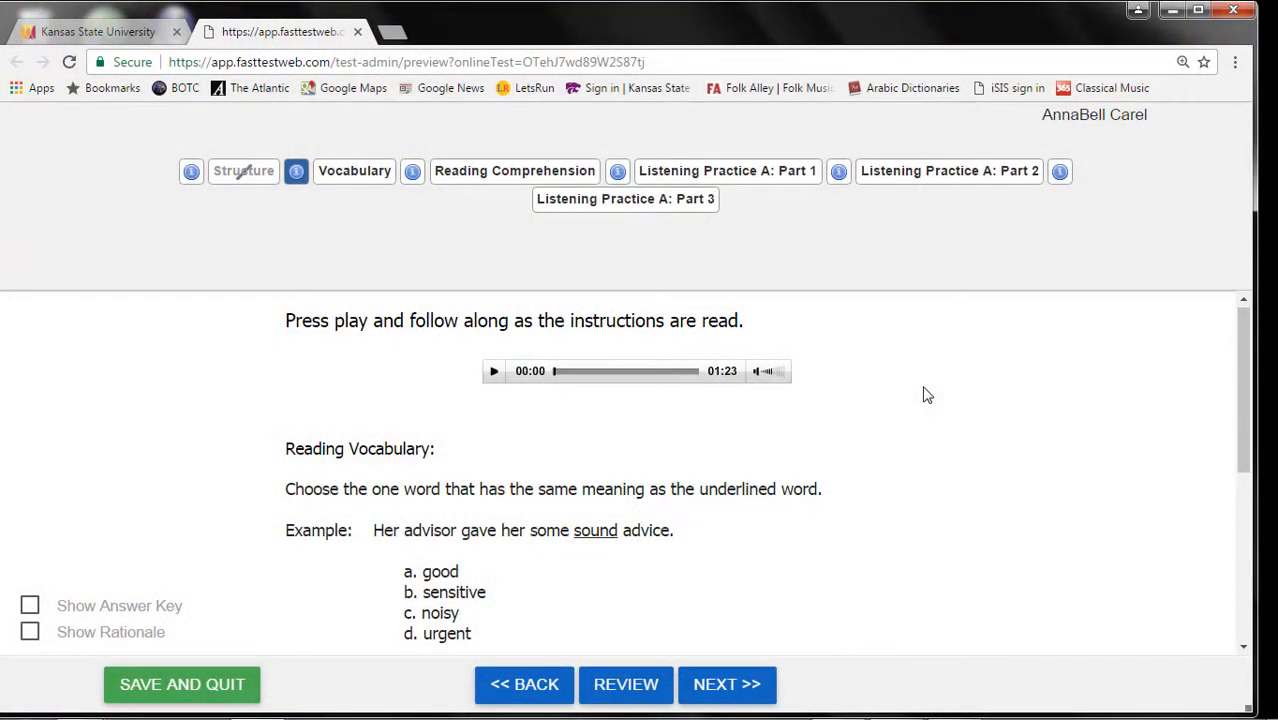
pyautogui.moveTo(728, 684)
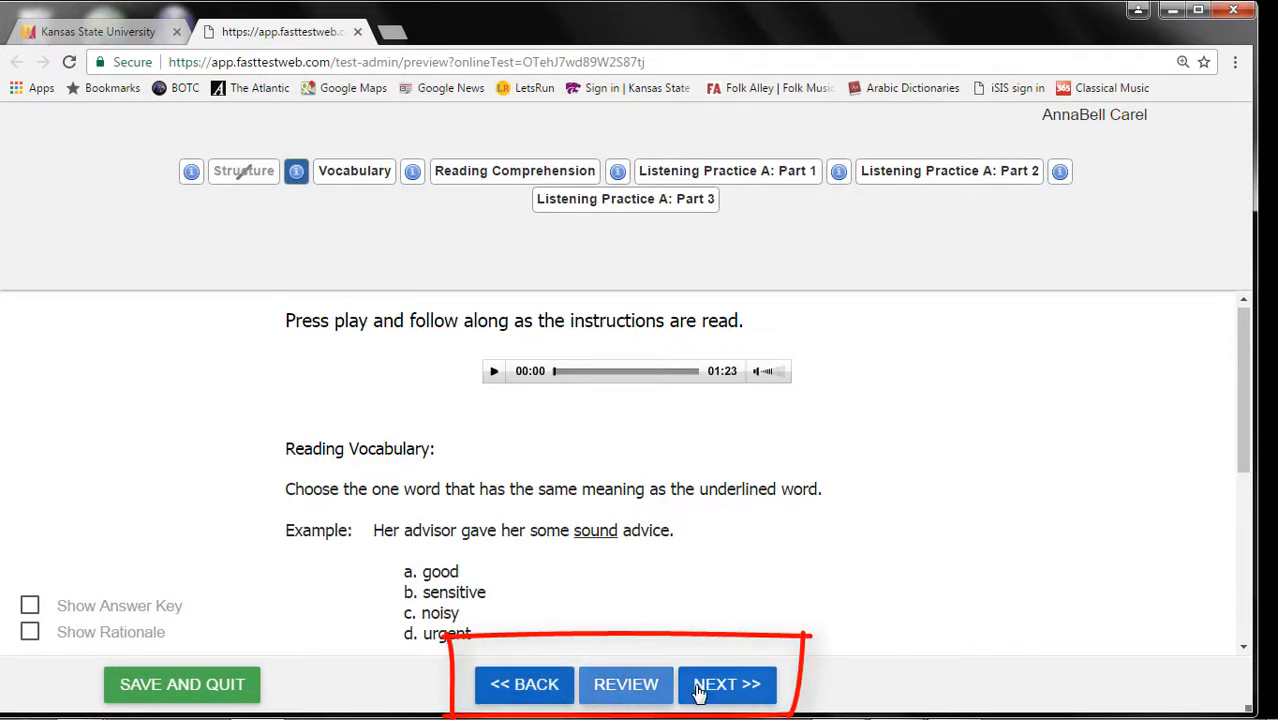
pyautogui.moveTo(764, 696)
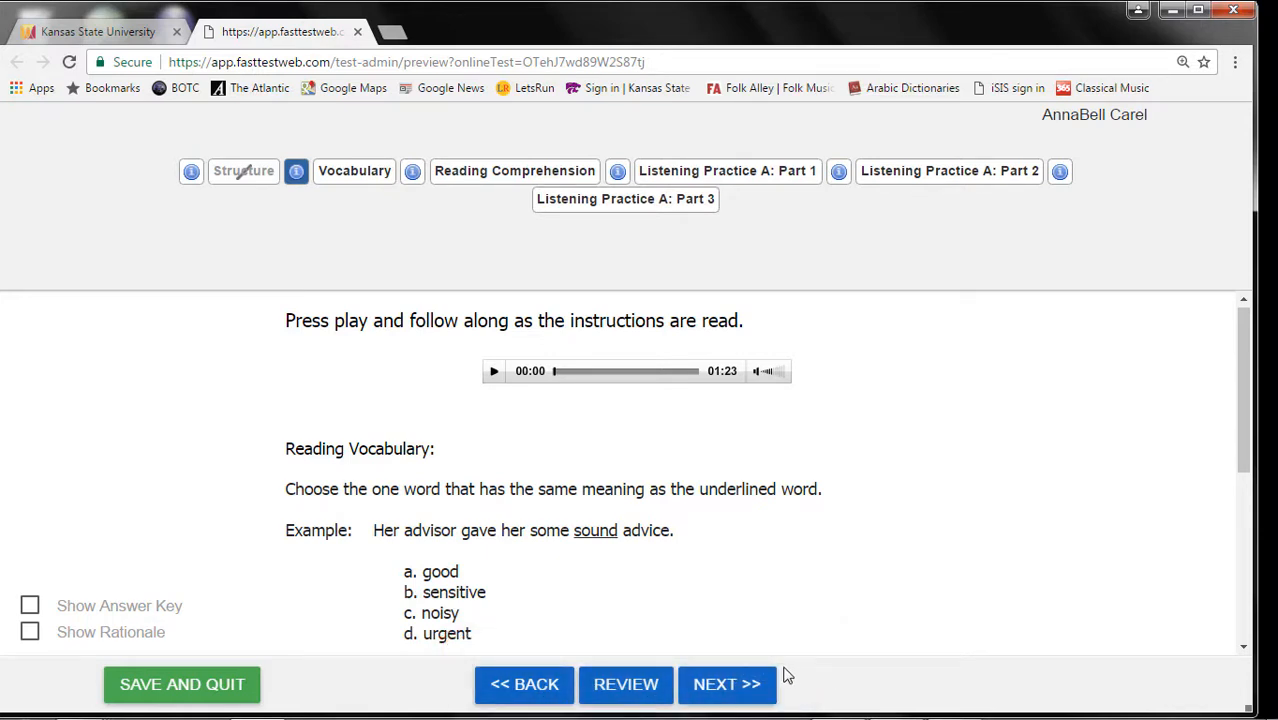
pyautogui.moveTo(524, 684)
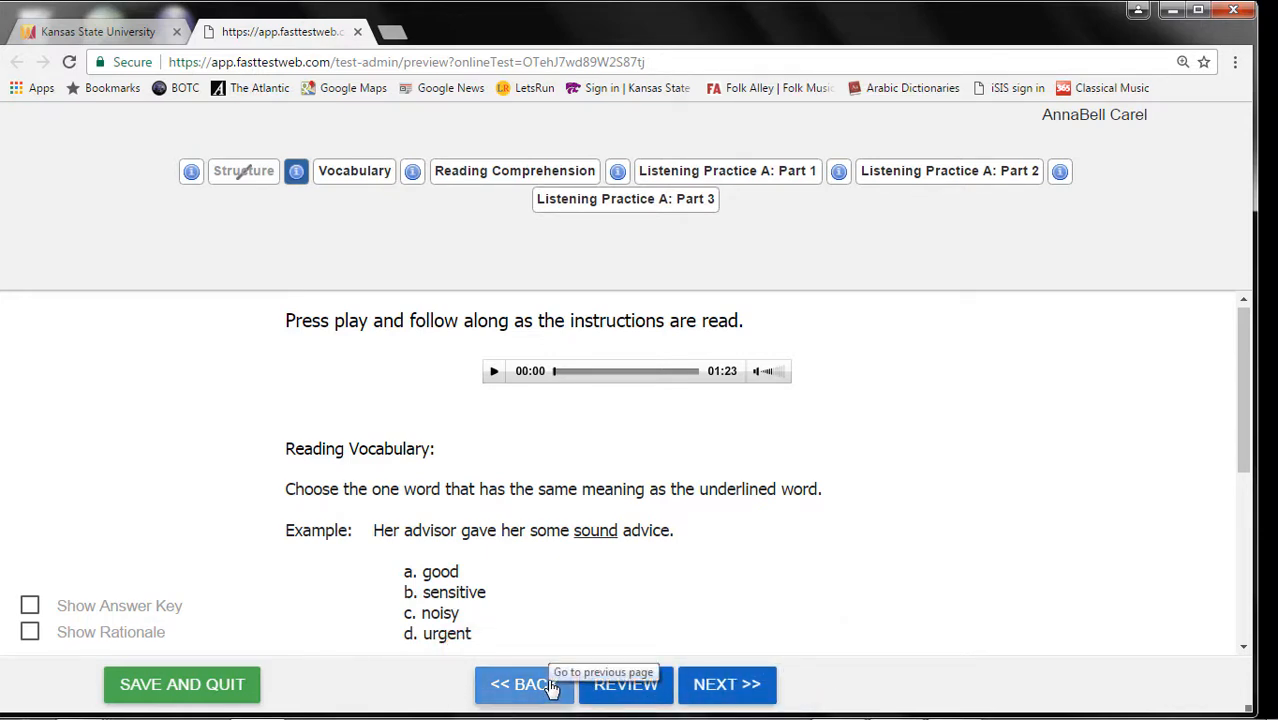
pyautogui.moveTo(356, 184)
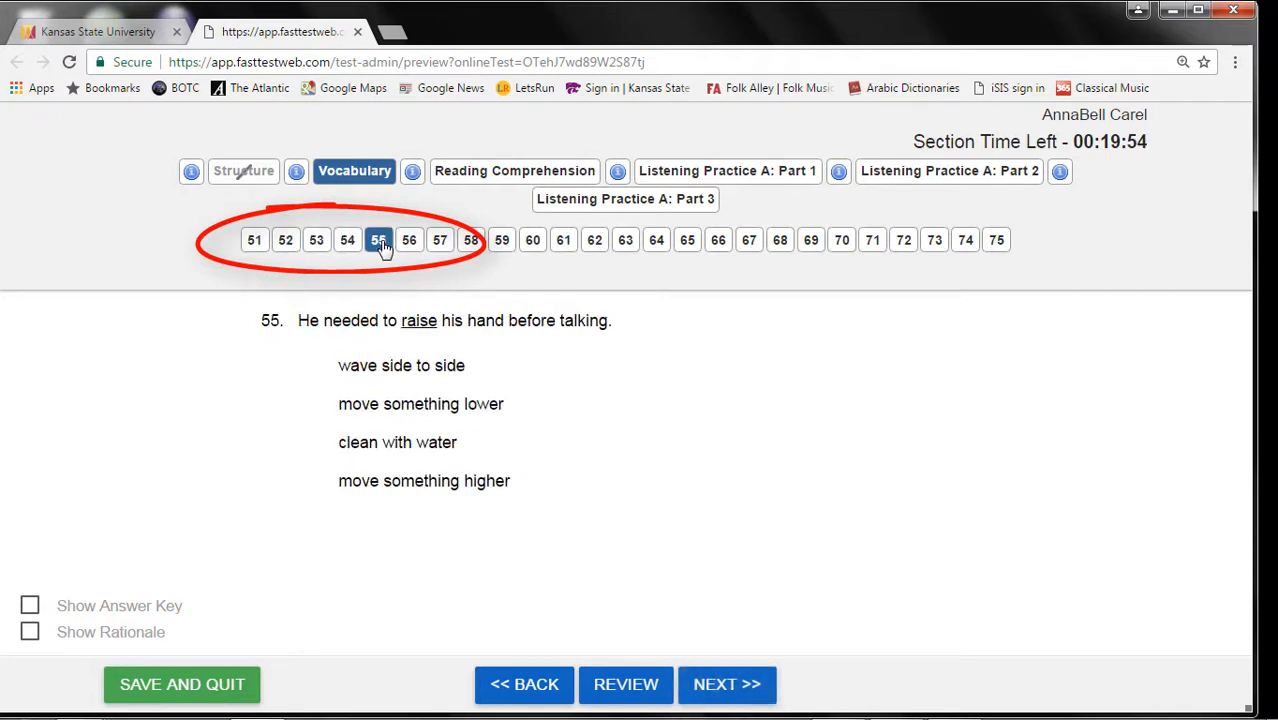
# - Answer Vocabulary question 57 and continue forward until the finish-section confirmation appears
pyautogui.click(440, 240)
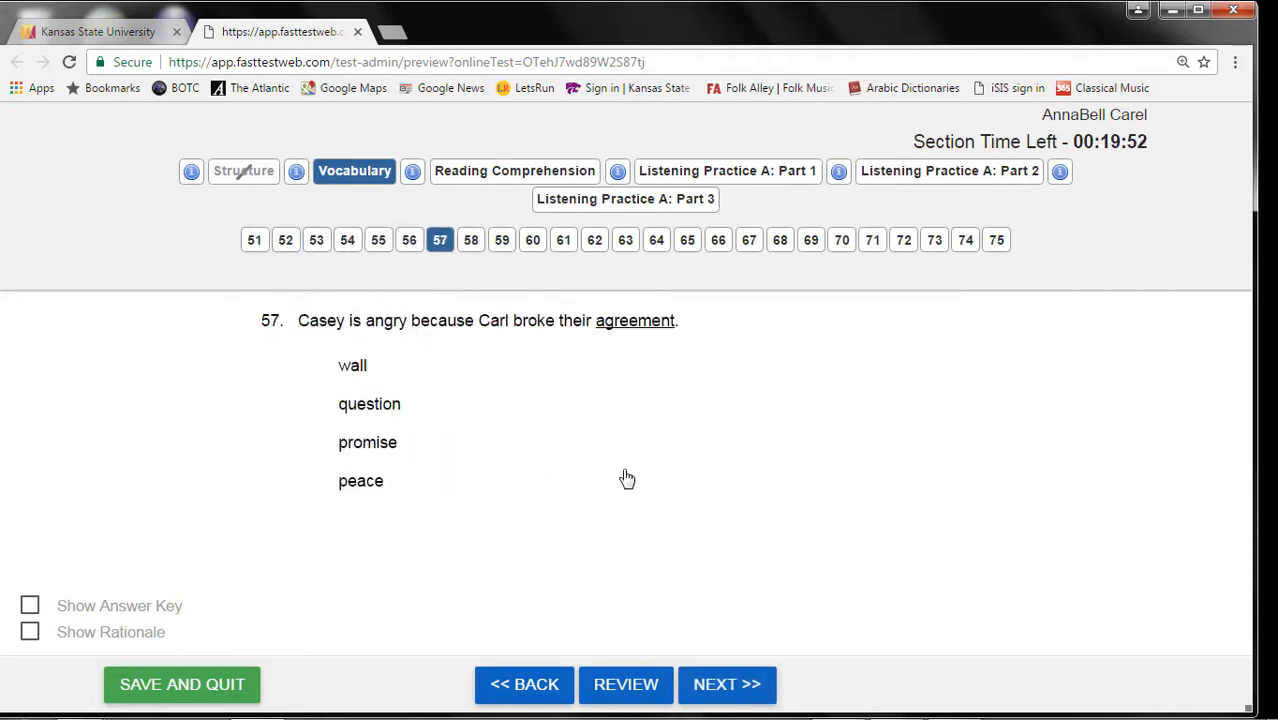
pyautogui.click(728, 684)
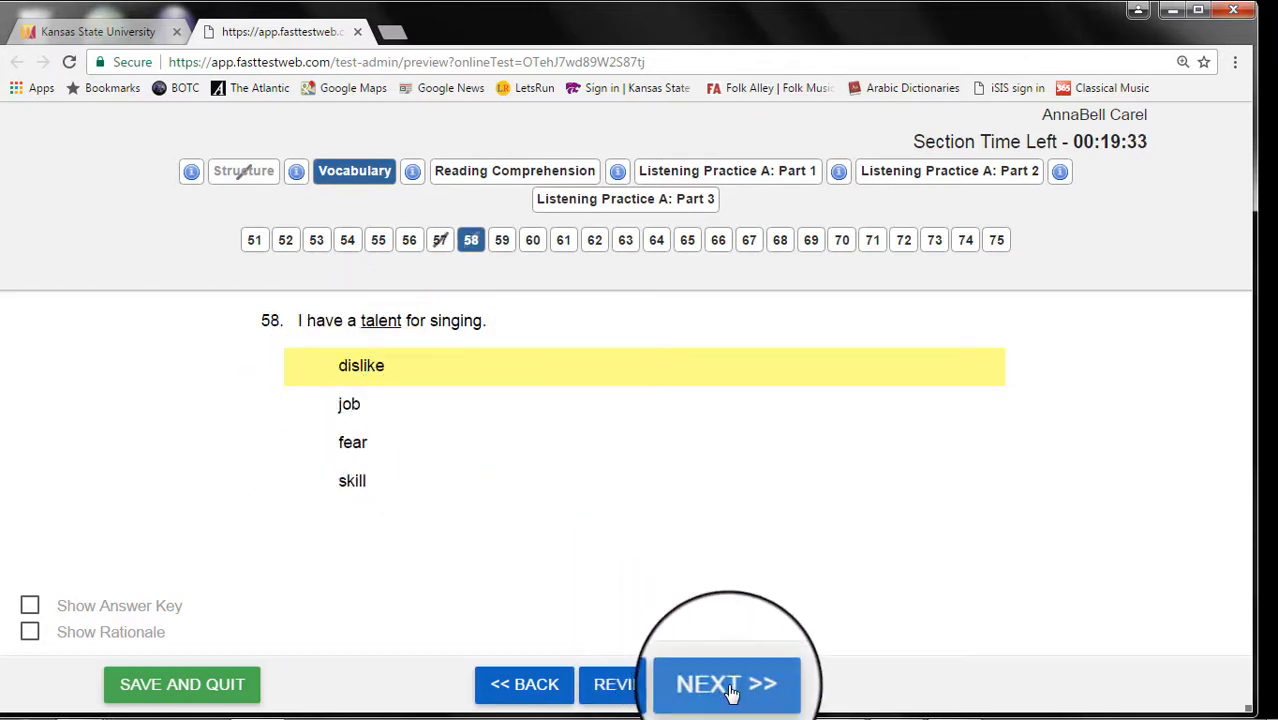
pyautogui.click(254, 240)
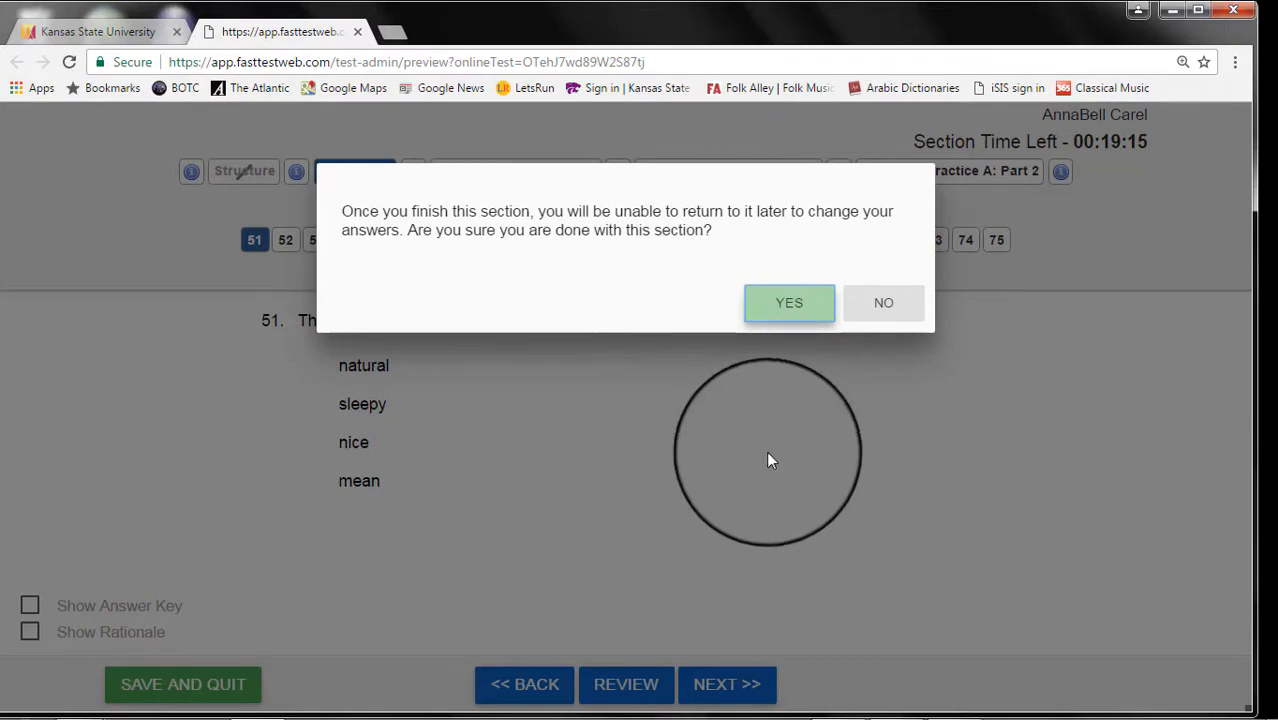
pyautogui.moveTo(884, 302)
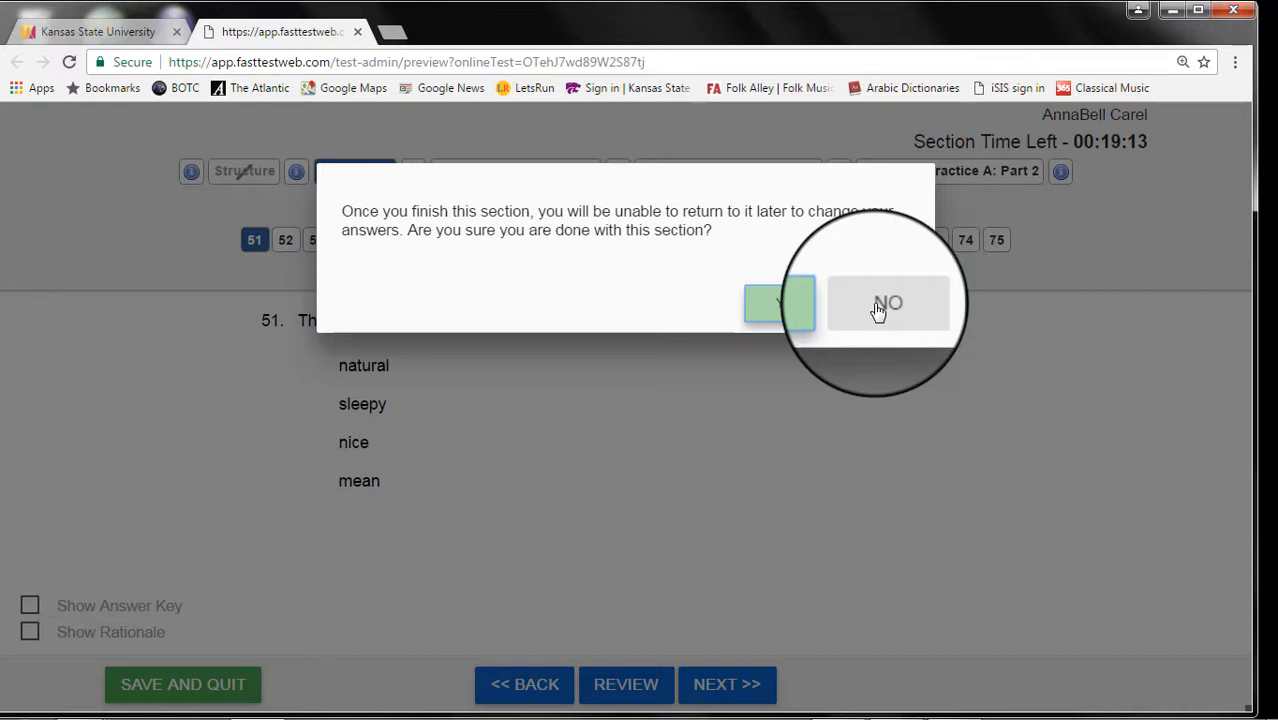
# - Decline finishing the Vocabulary section, landing on question 75 with it still open
pyautogui.click(888, 304)
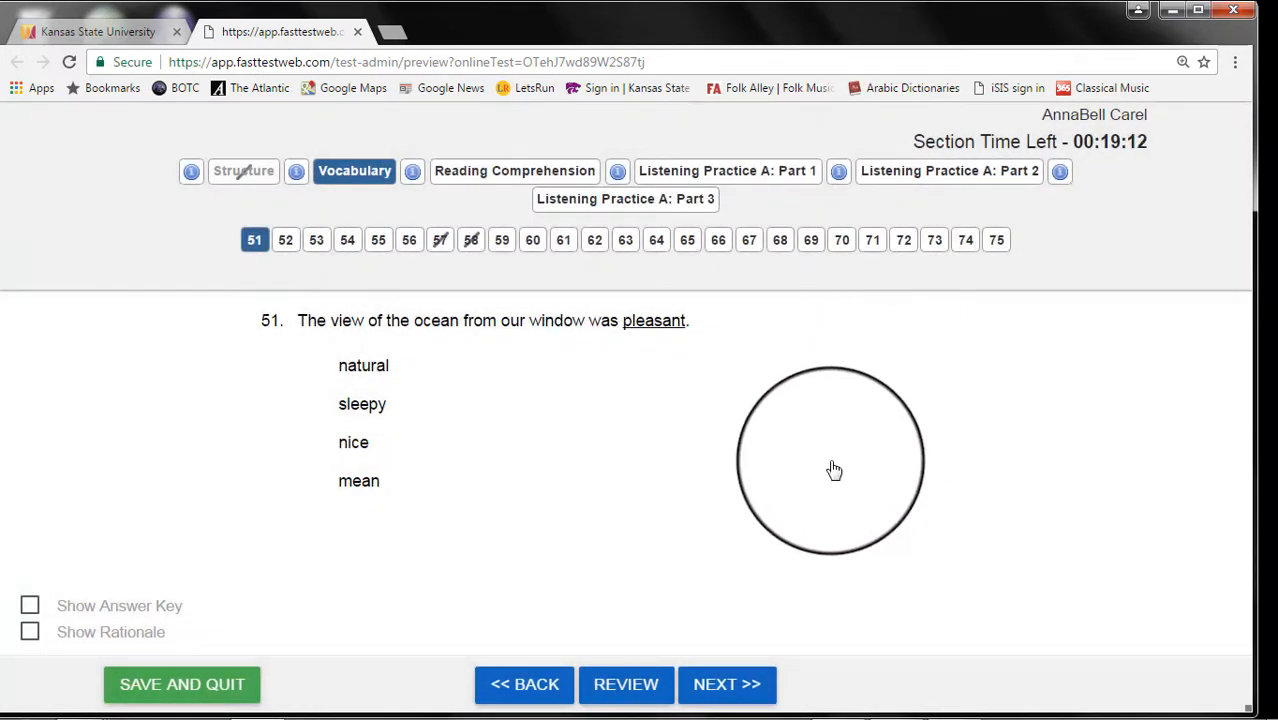
pyautogui.click(996, 240)
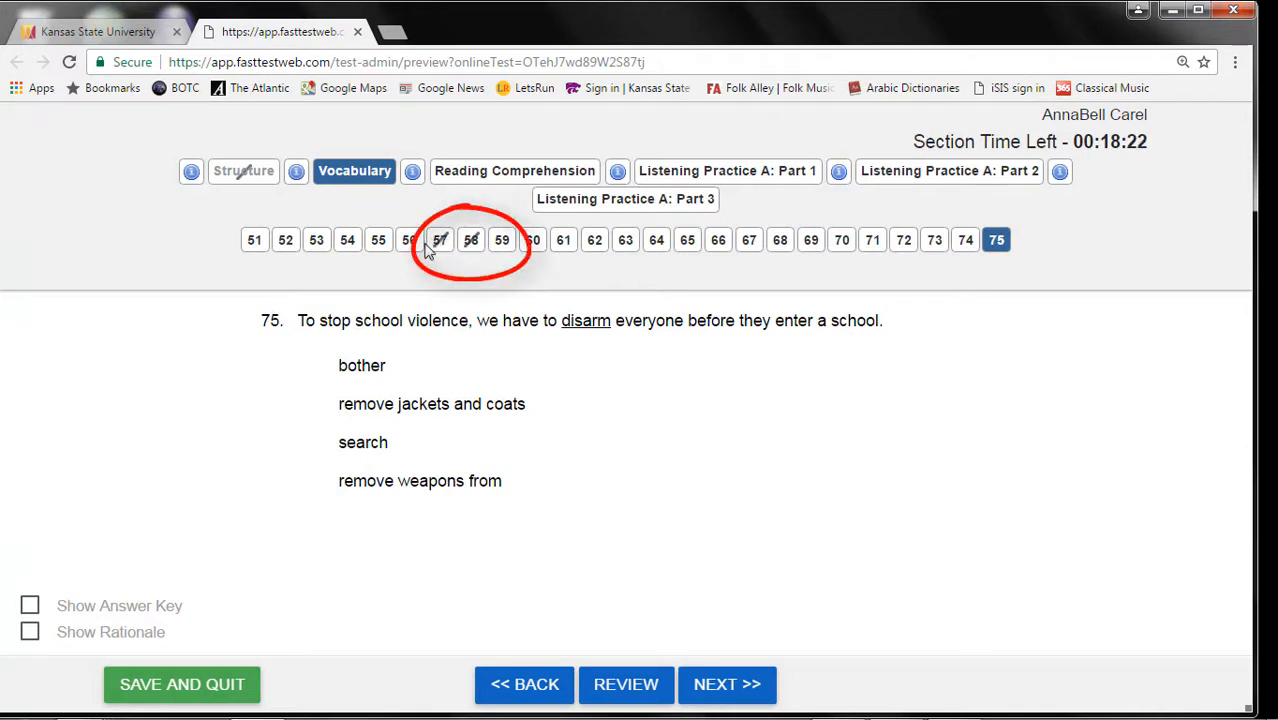
# - Answer skipped question 59 with 'study', then continue past question 62 flagged for review
pyautogui.click(502, 240)
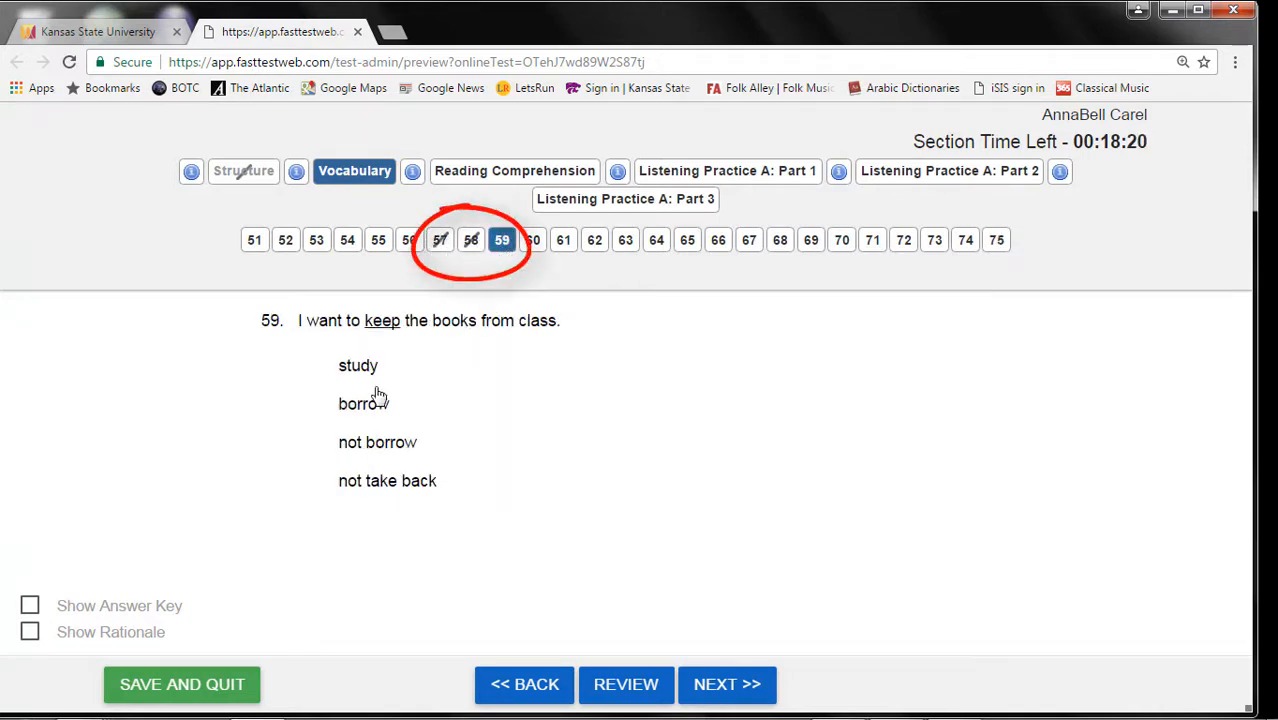
pyautogui.click(358, 364)
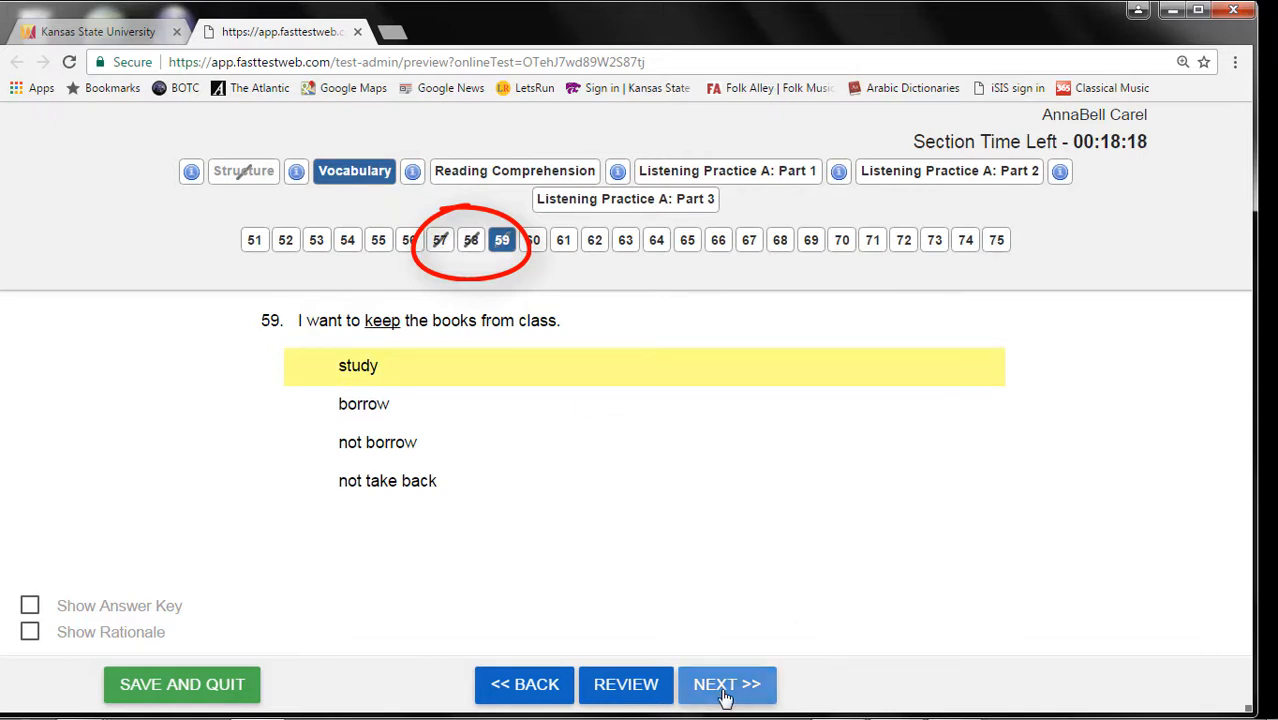
pyautogui.click(728, 684)
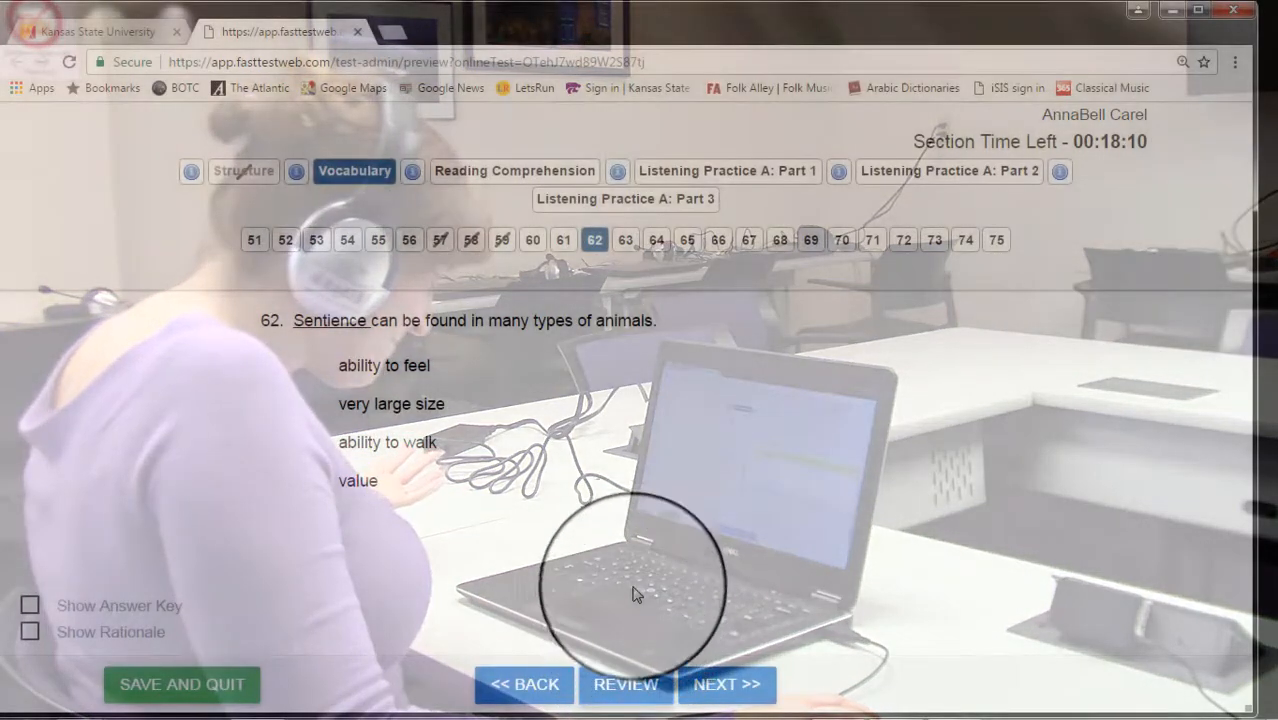
pyautogui.click(728, 684)
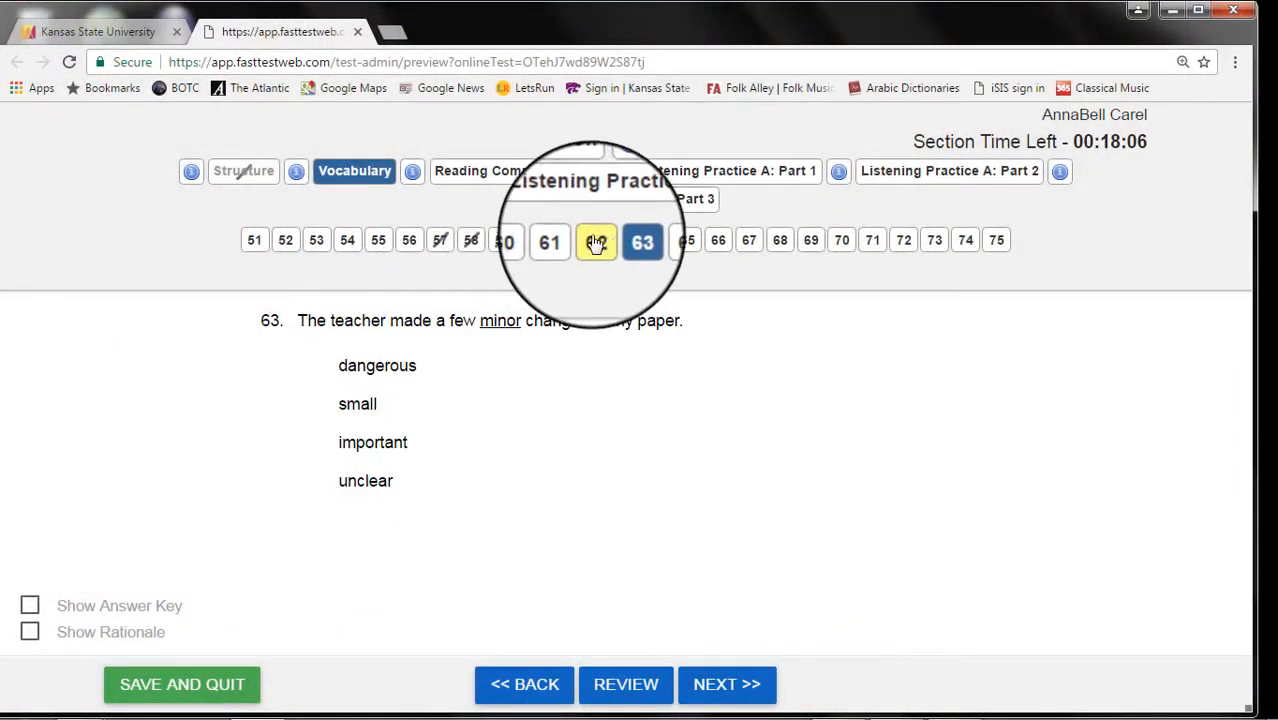
pyautogui.moveTo(630, 684)
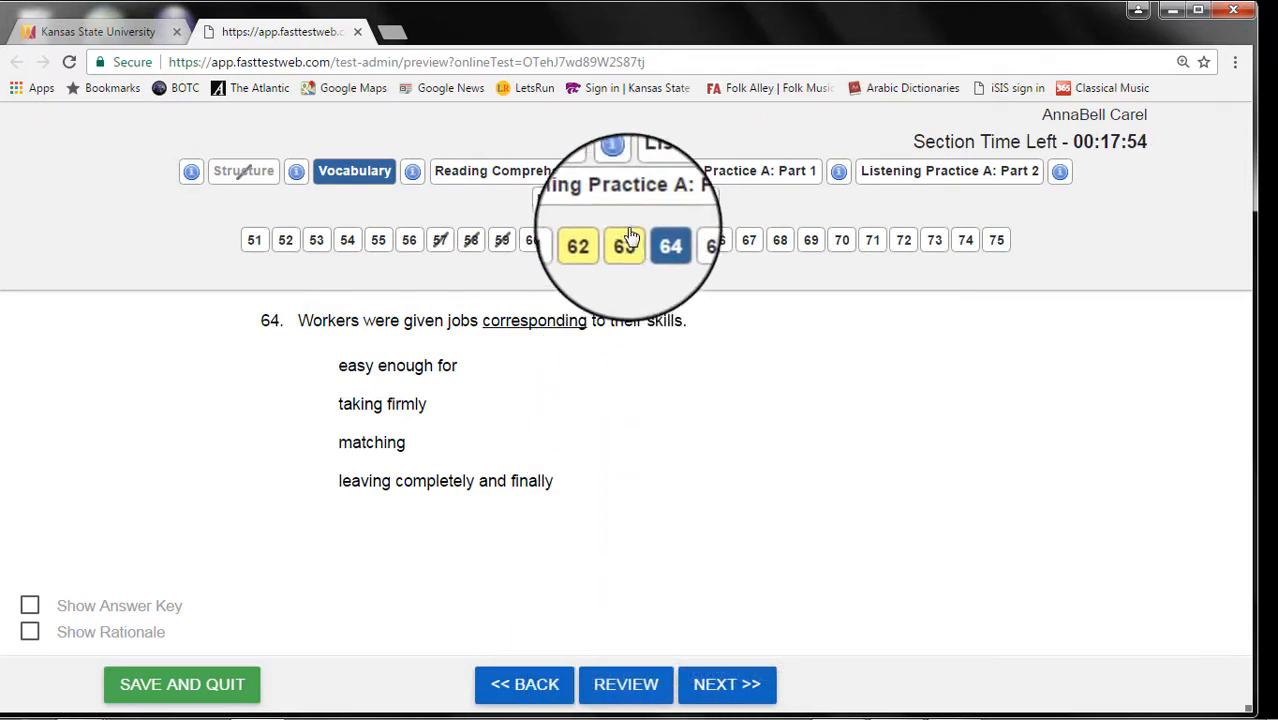
pyautogui.moveTo(690, 372)
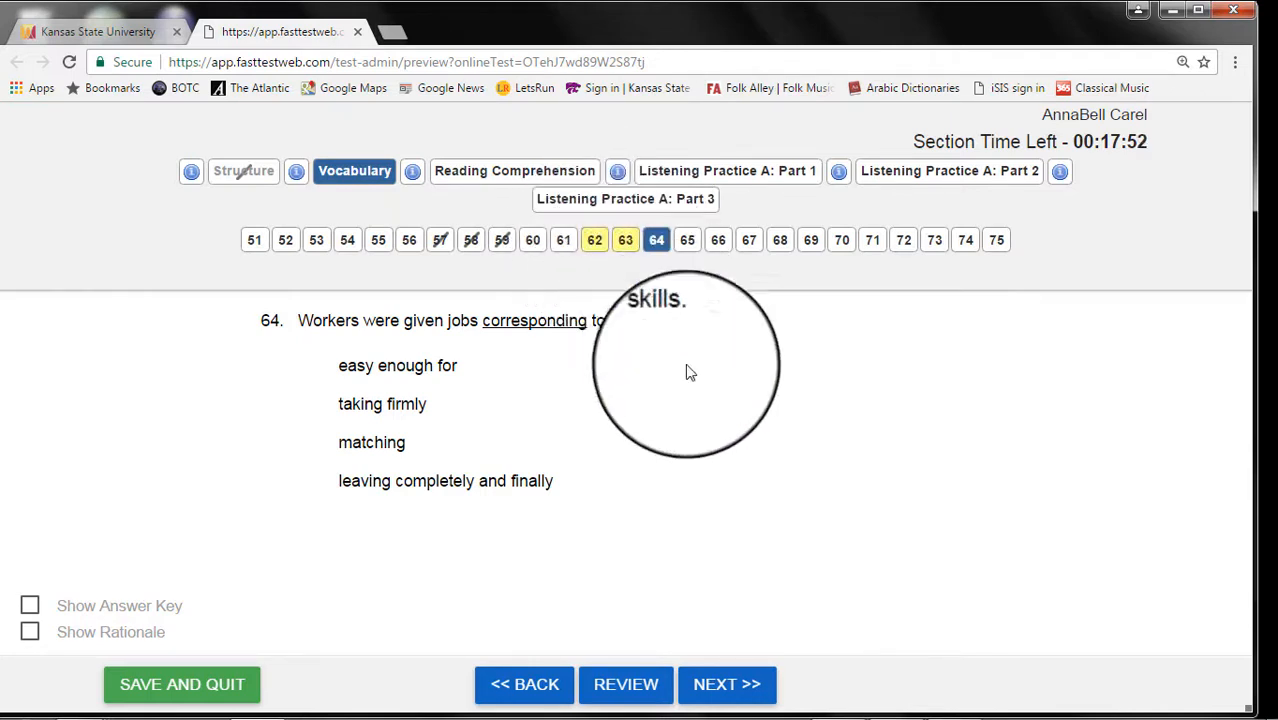
pyautogui.moveTo(596, 244)
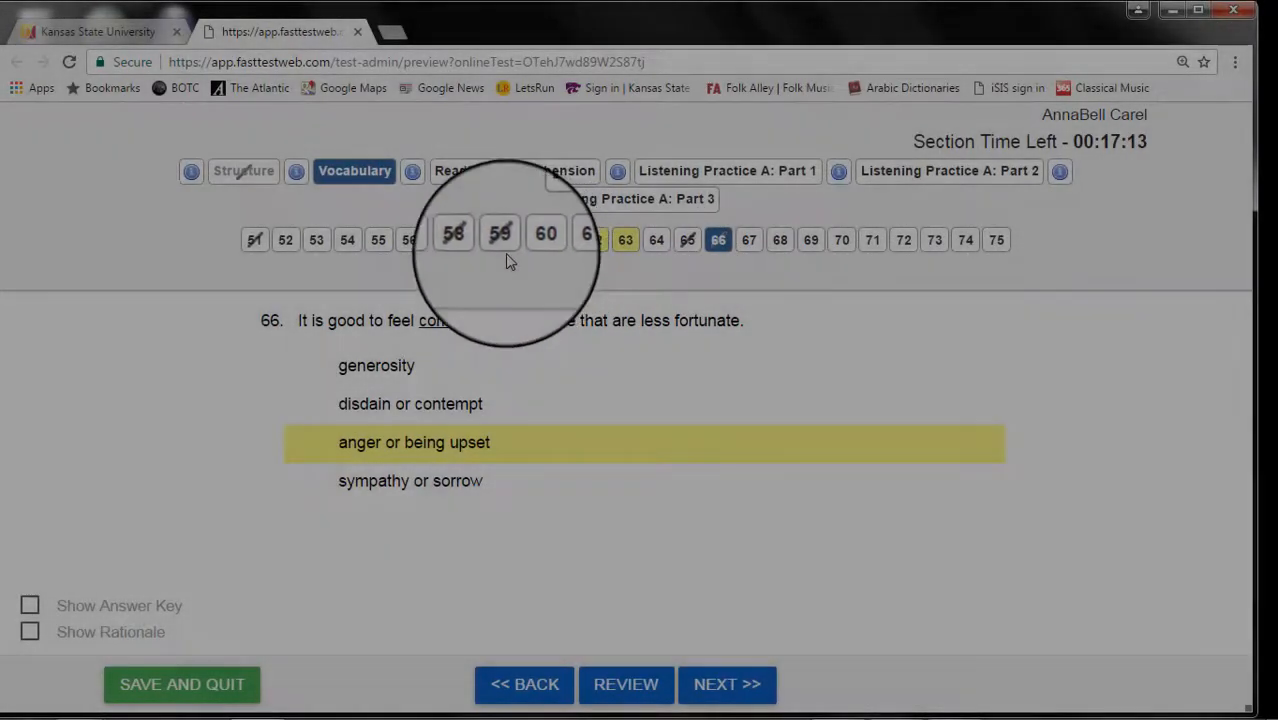
# - Revisit answered question 59, then jump to the last Vocabulary question, 75
pyautogui.click(500, 240)
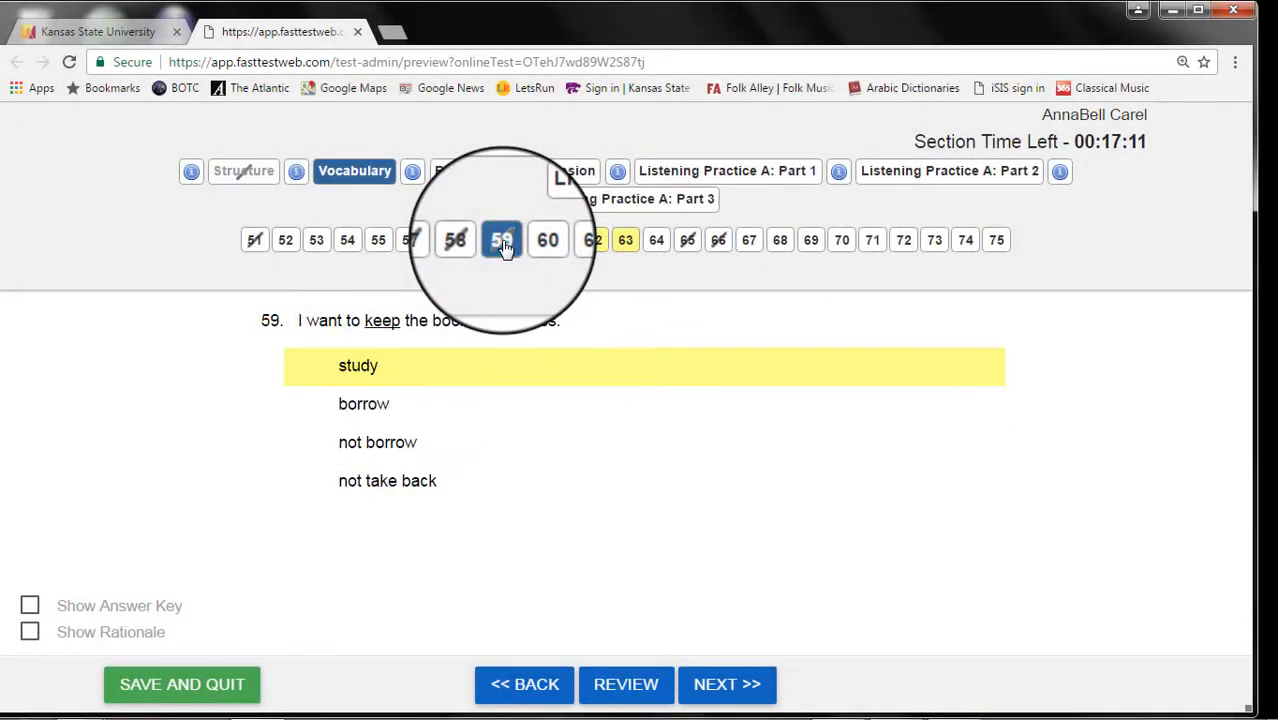
pyautogui.click(364, 404)
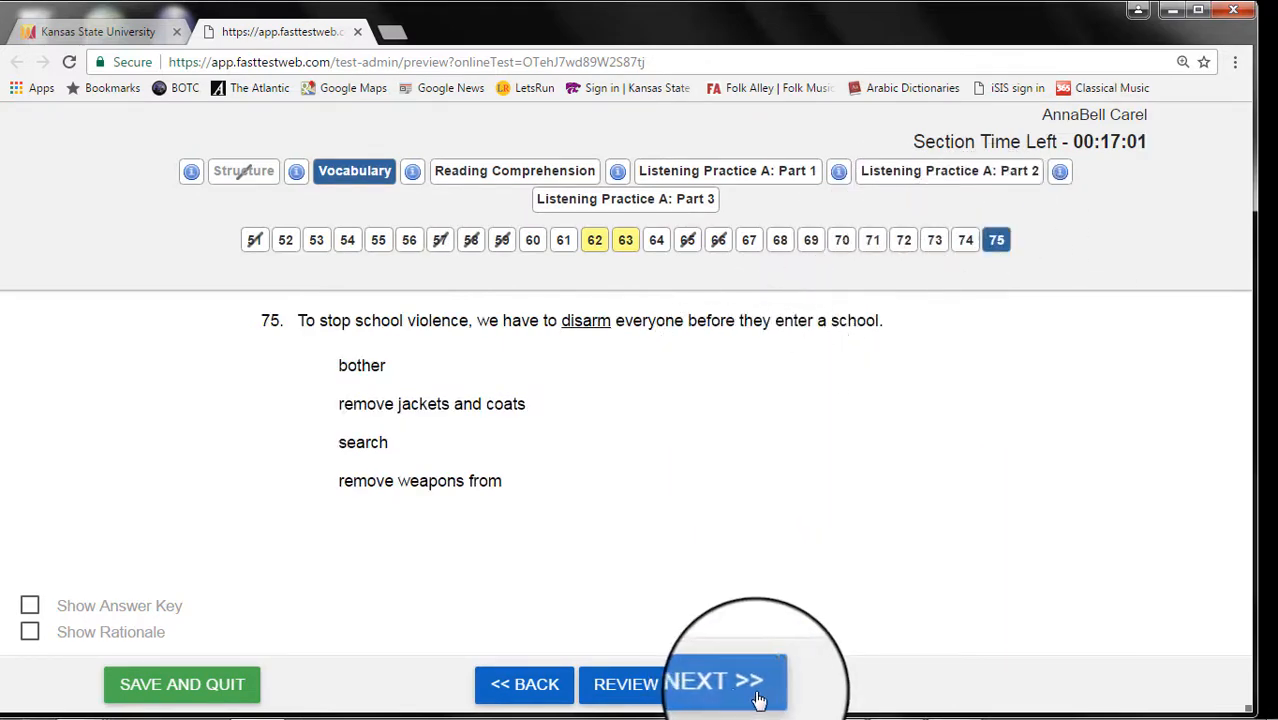
# - Attempt to finish the Vocabulary section from question 75, raising the confirmation dialog
pyautogui.click(728, 684)
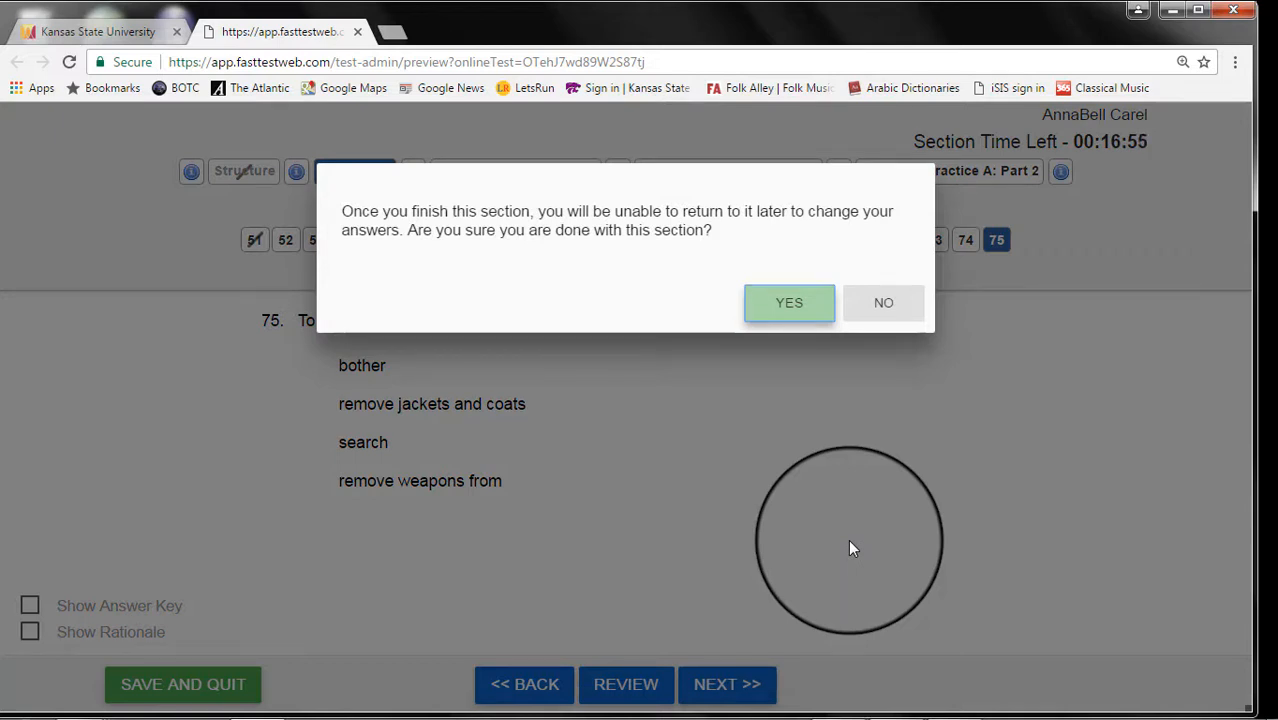
pyautogui.moveTo(872, 304)
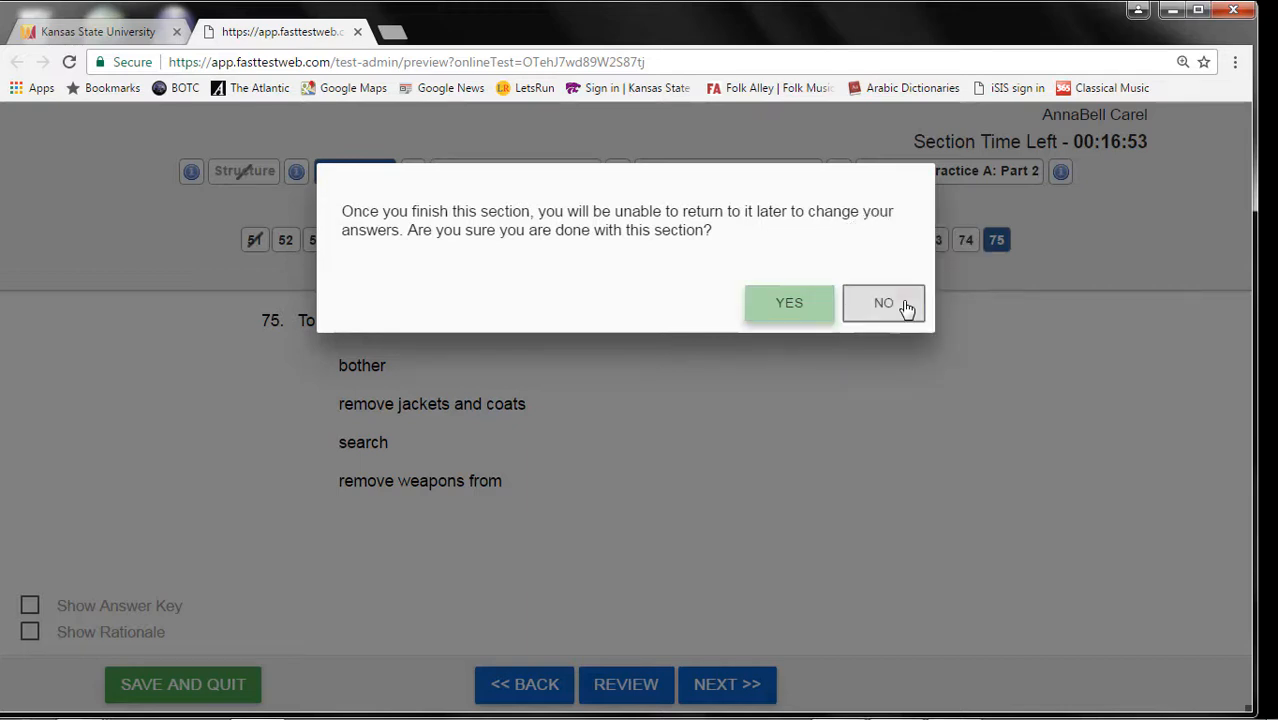
# - Enter Reading Comprehension and read the skin and melanin passage around question 81
pyautogui.click(884, 302)
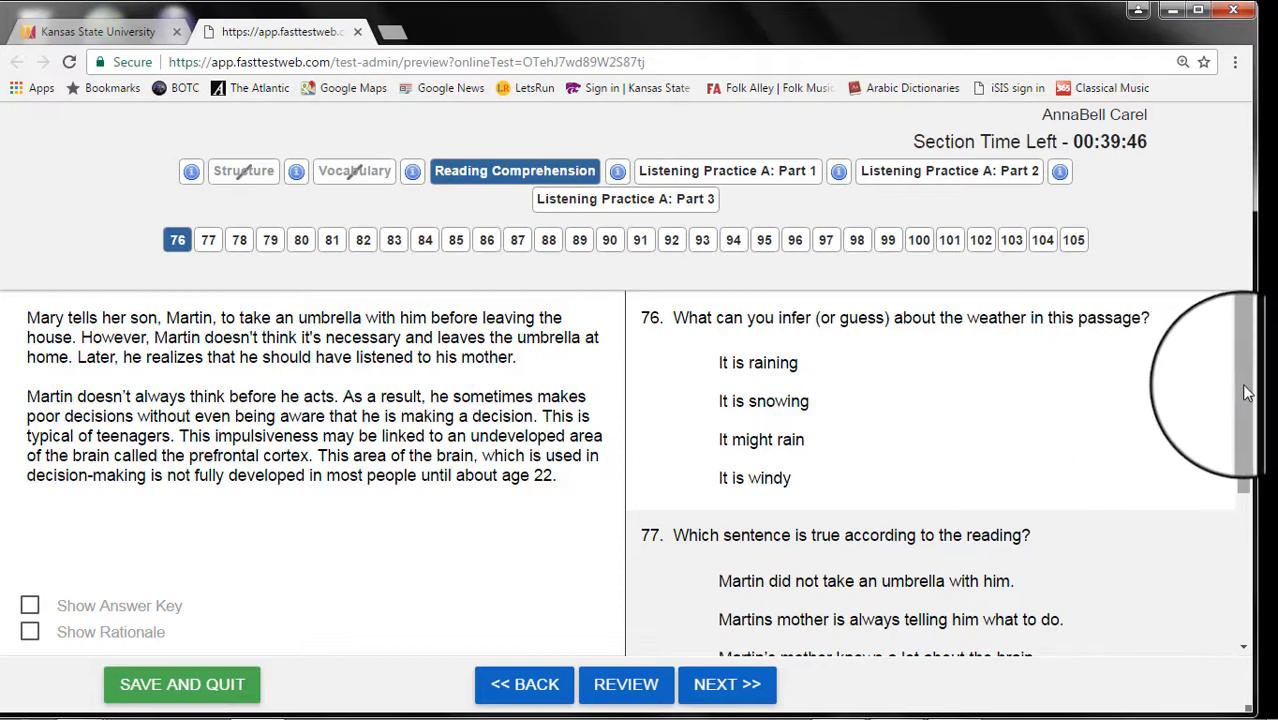
pyautogui.scroll(-3)
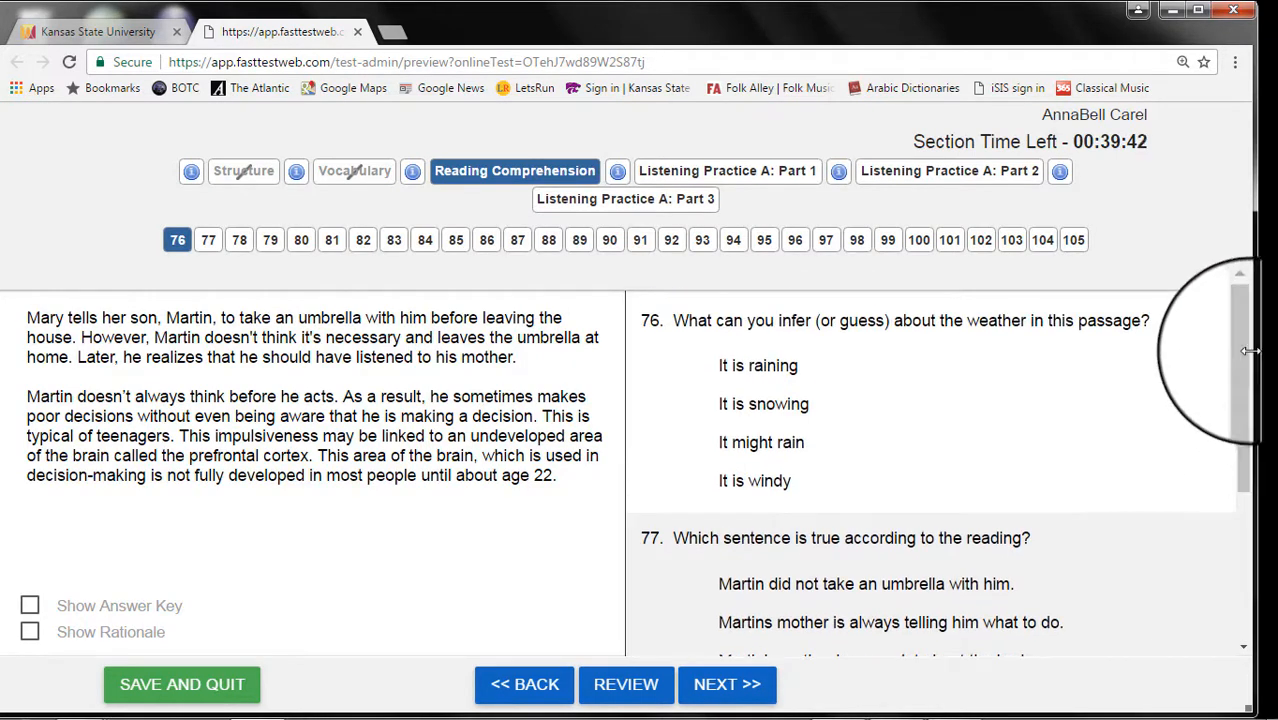
pyautogui.scroll(-3)
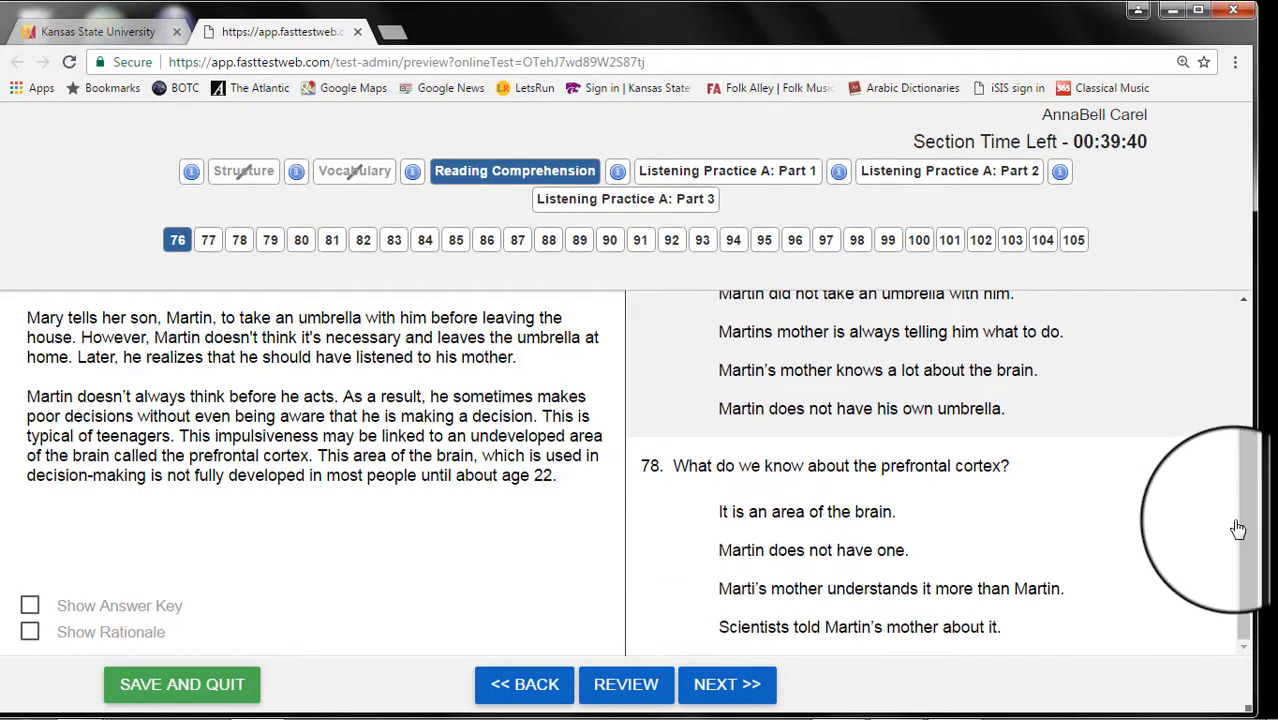
pyautogui.scroll(3)
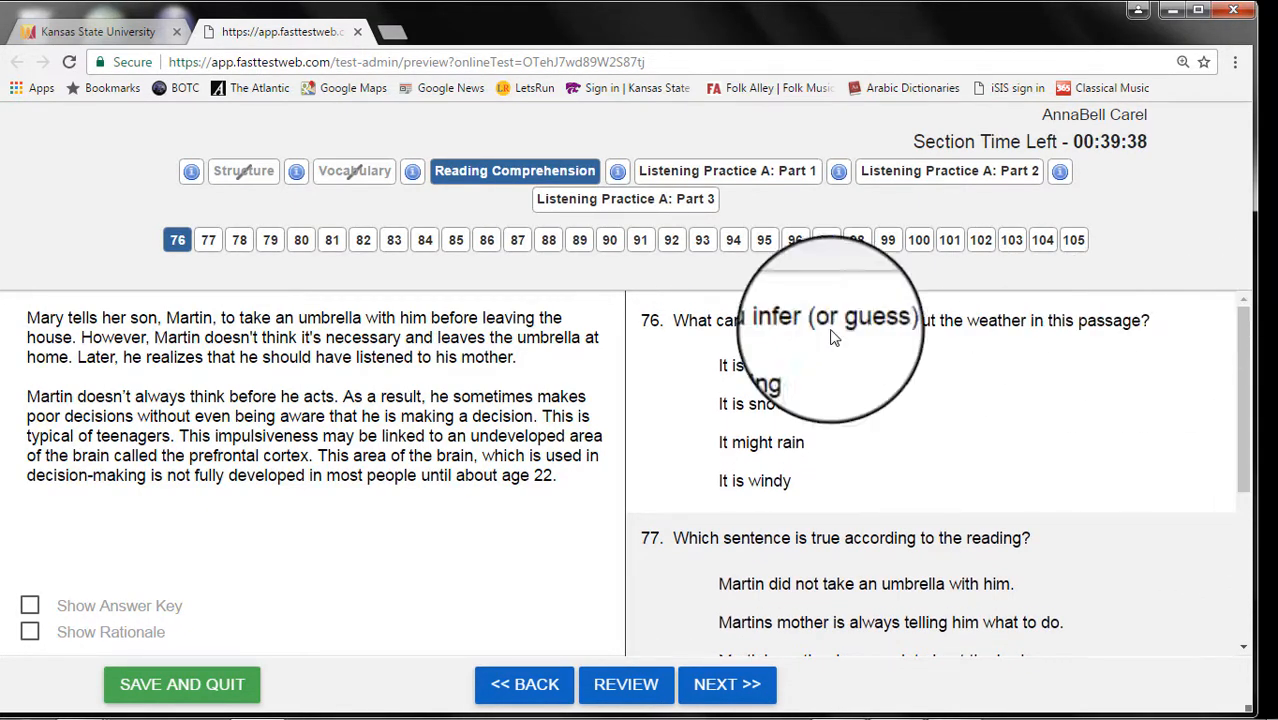
pyautogui.click(332, 240)
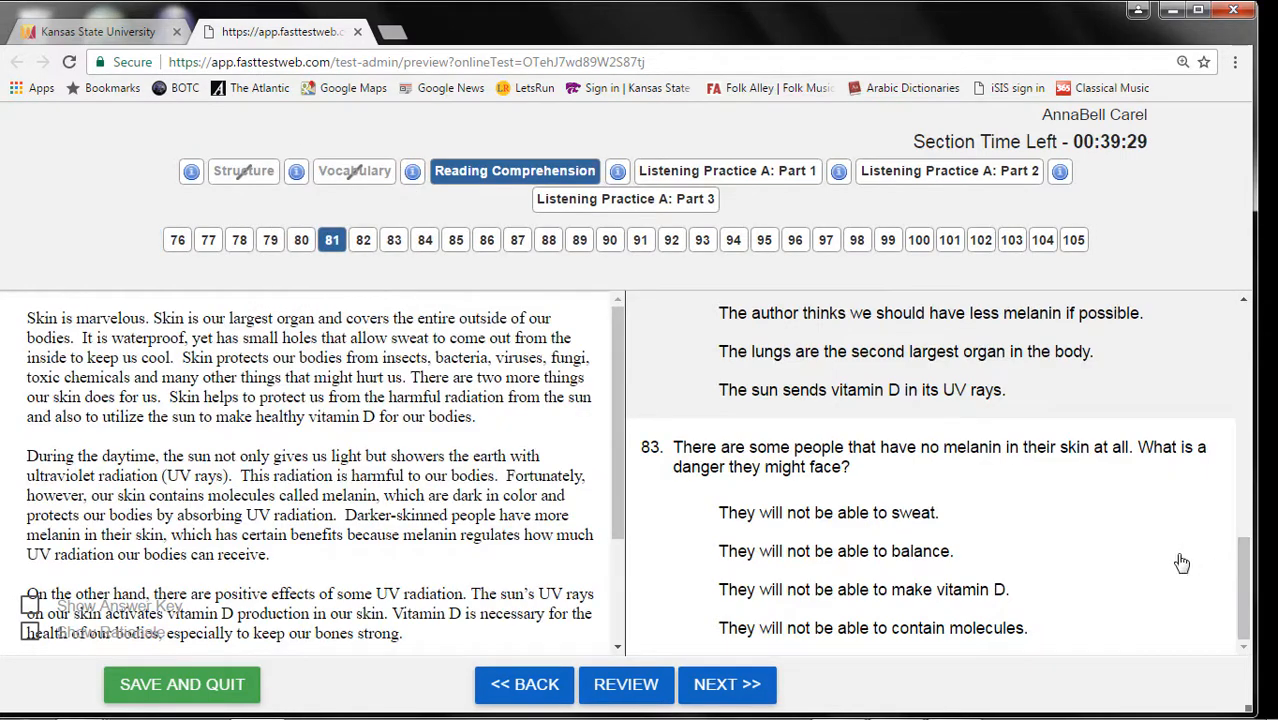
pyautogui.moveTo(676, 454)
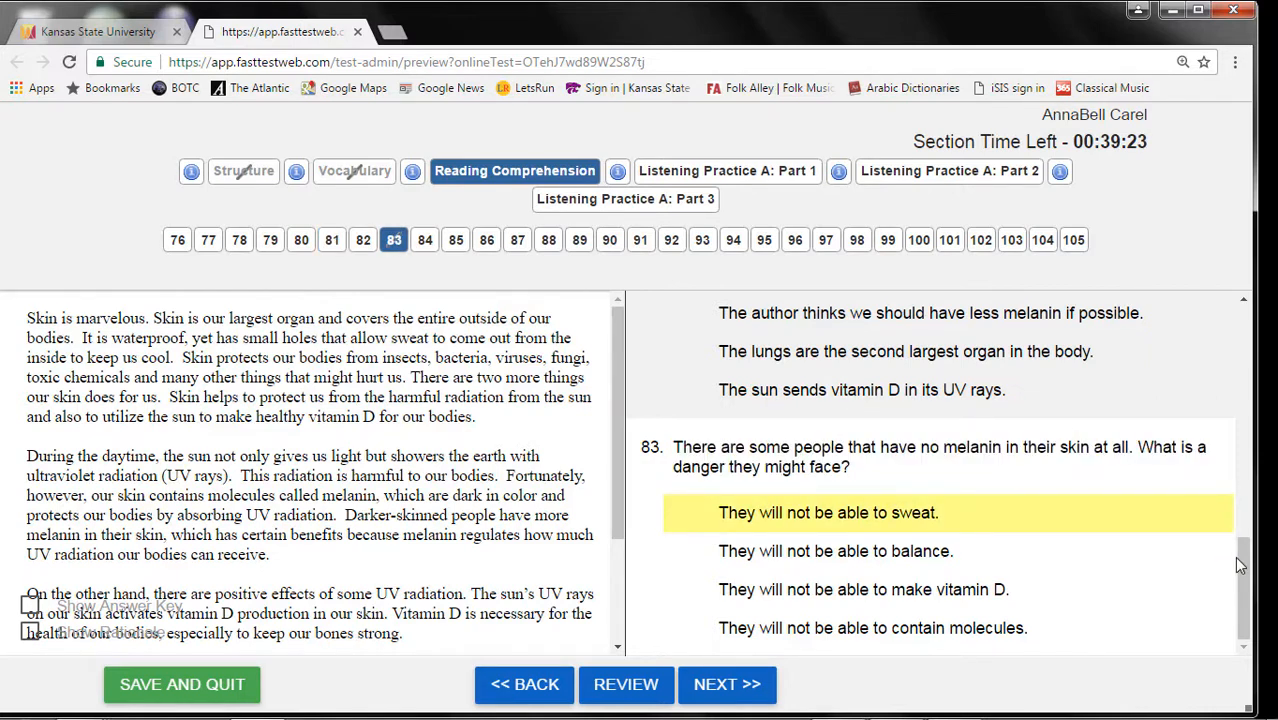
pyautogui.scroll(3)
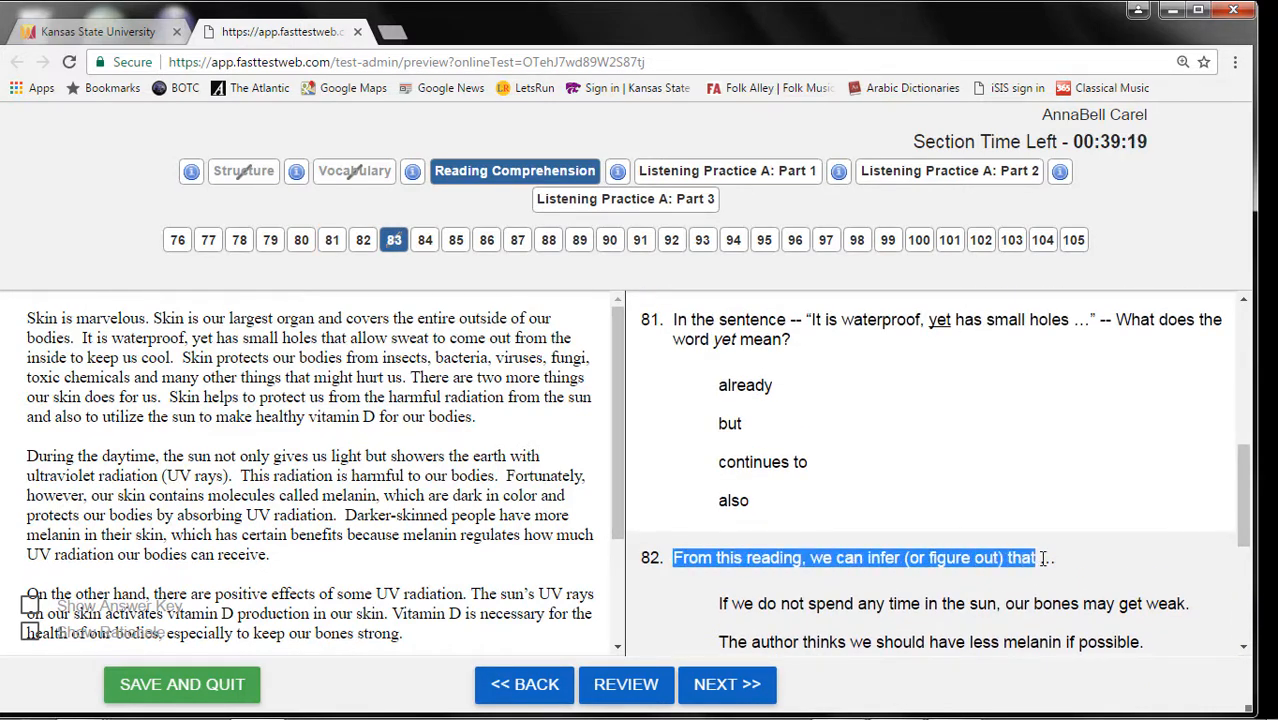
pyautogui.scroll(-3)
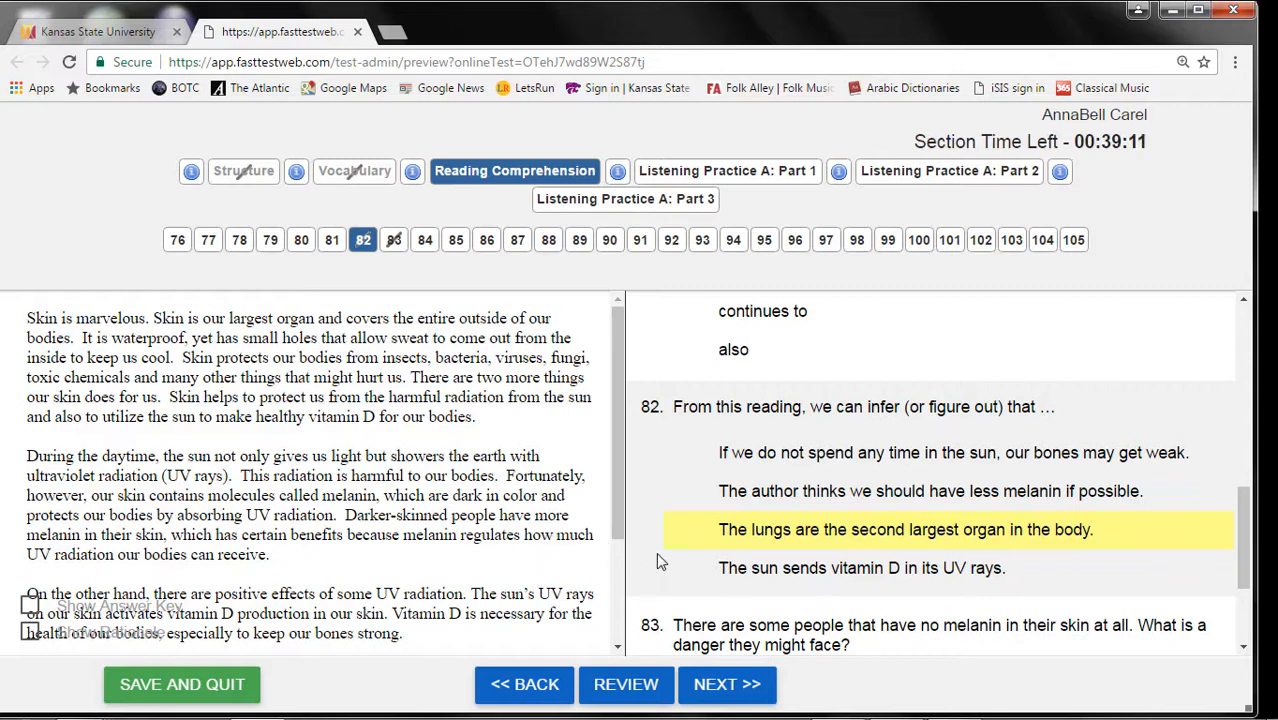
# - Enter Listening Practice A: Part 1, answer question 106 with the 13 books sentence and play its audio
pyautogui.click(728, 170)
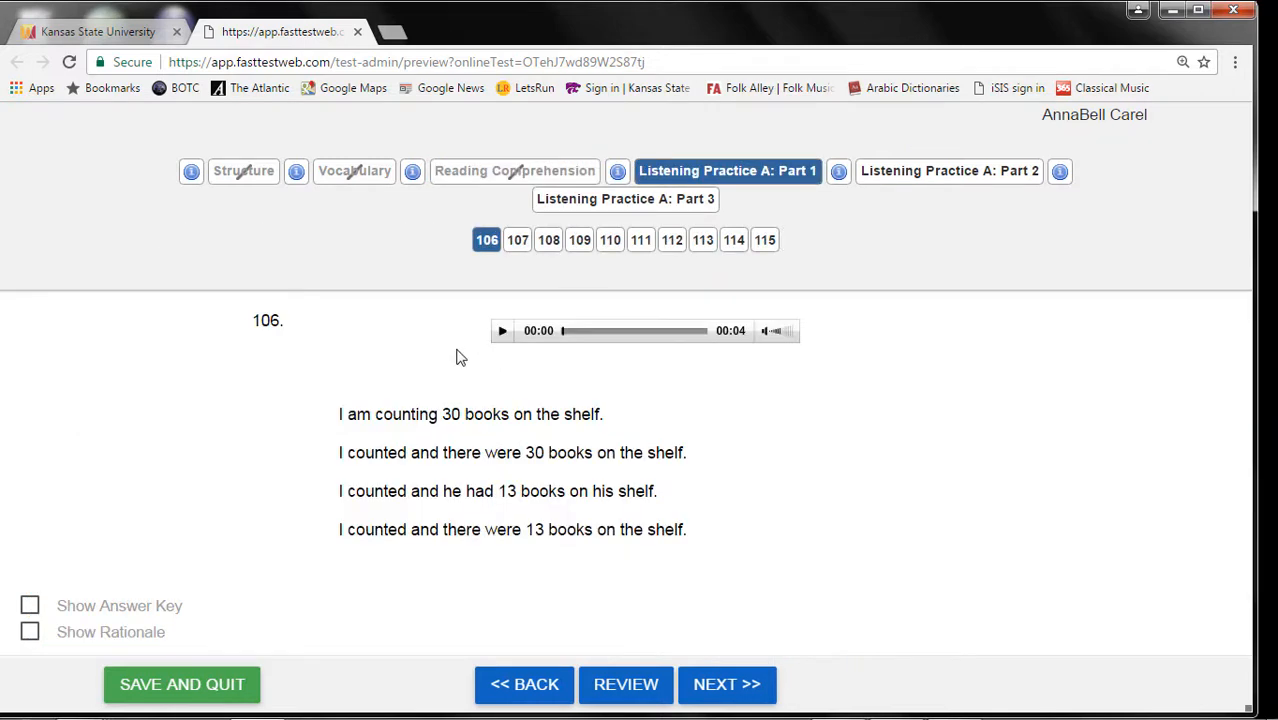
pyautogui.click(512, 528)
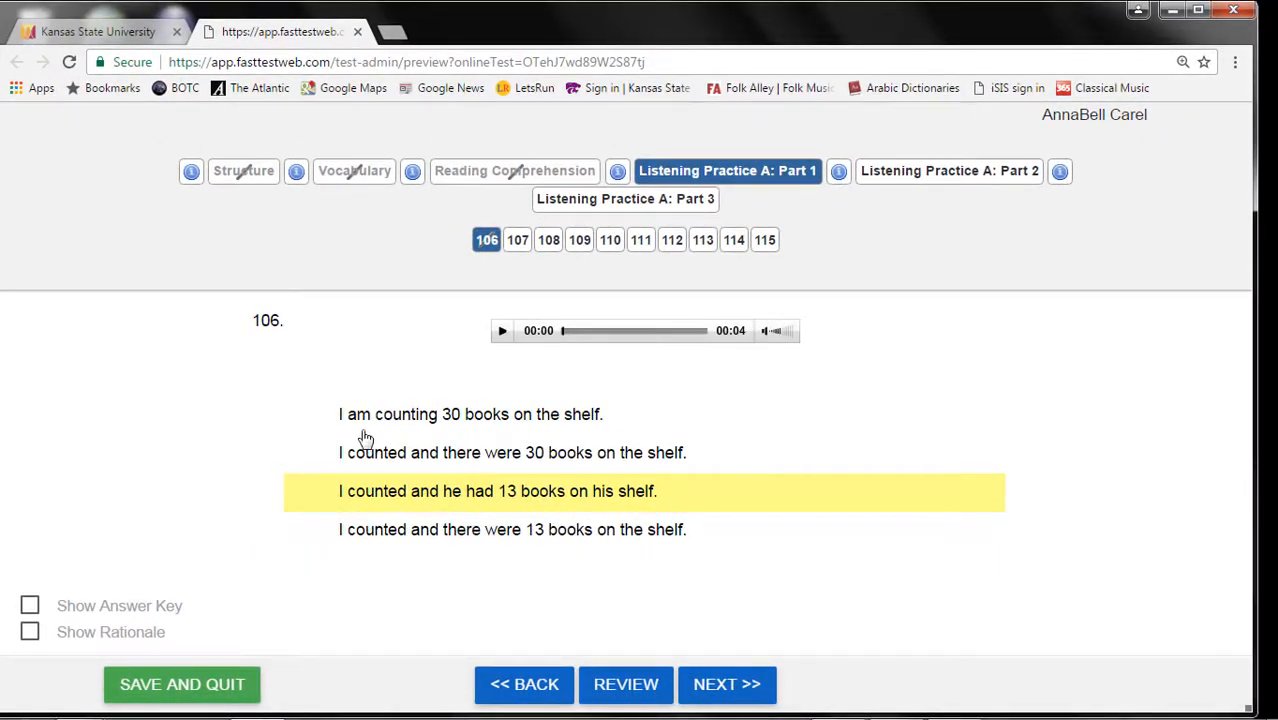
pyautogui.moveTo(612, 536)
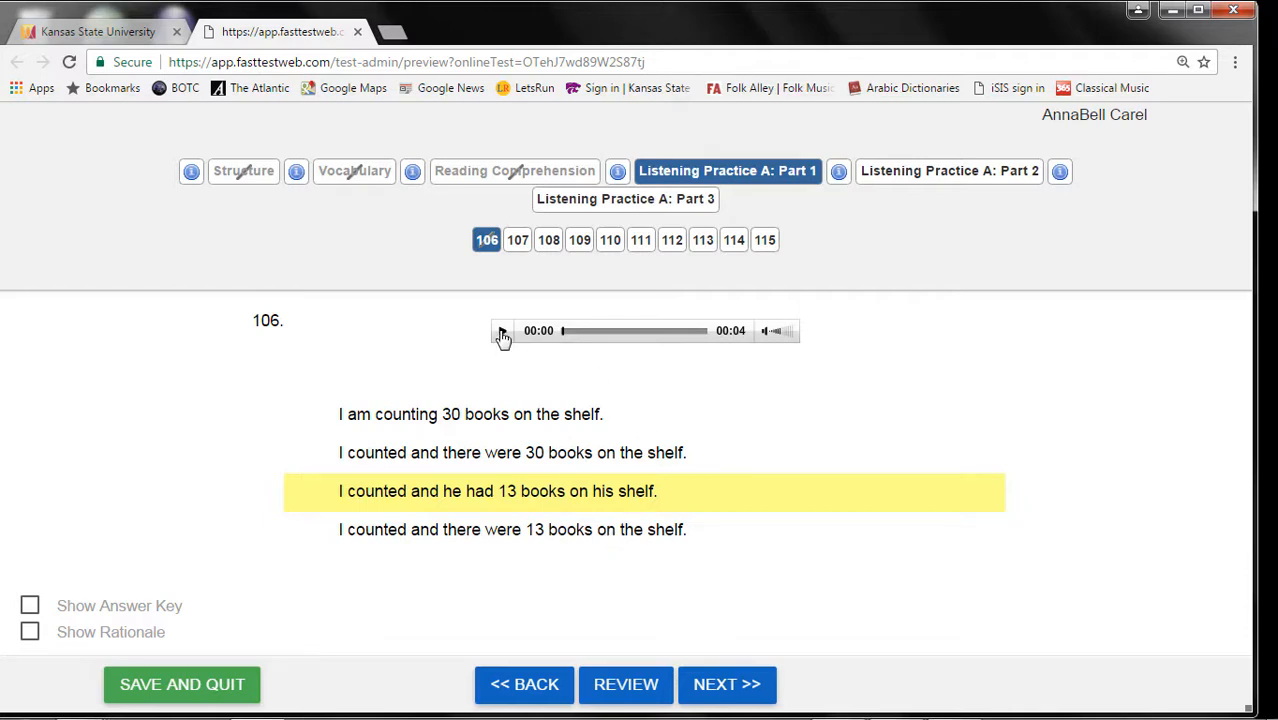
pyautogui.click(502, 332)
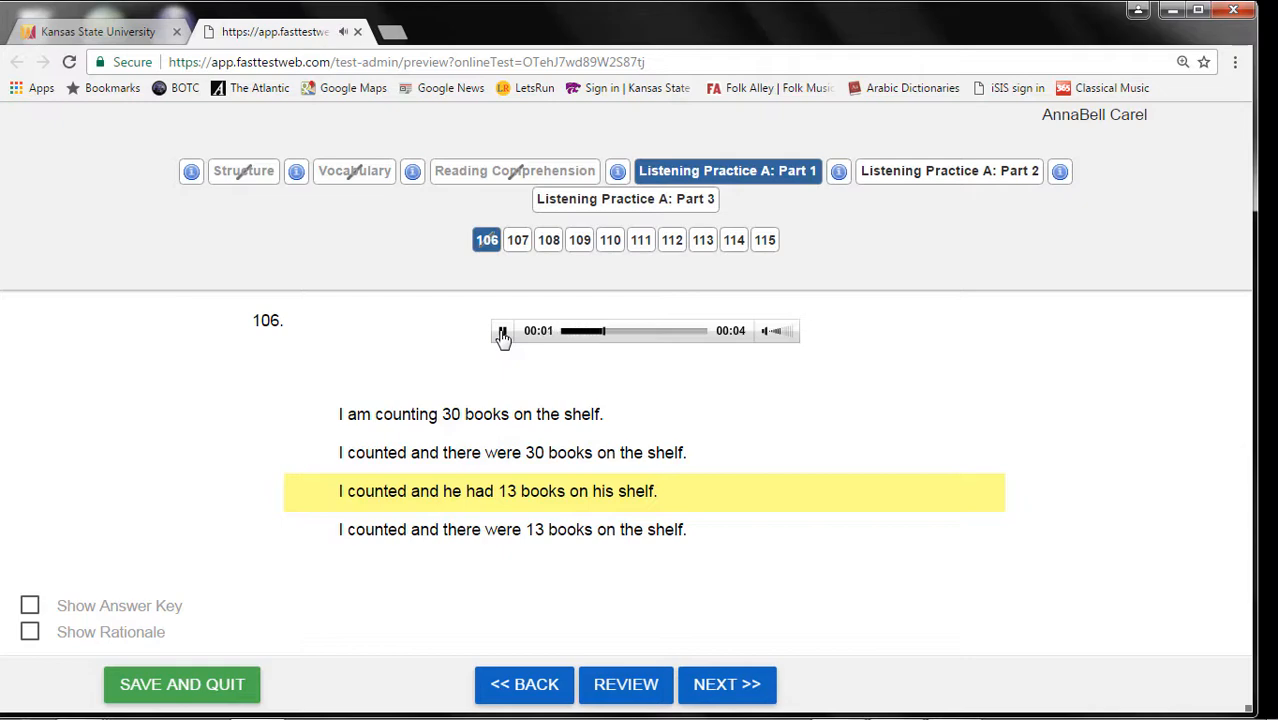
pyautogui.click(502, 332)
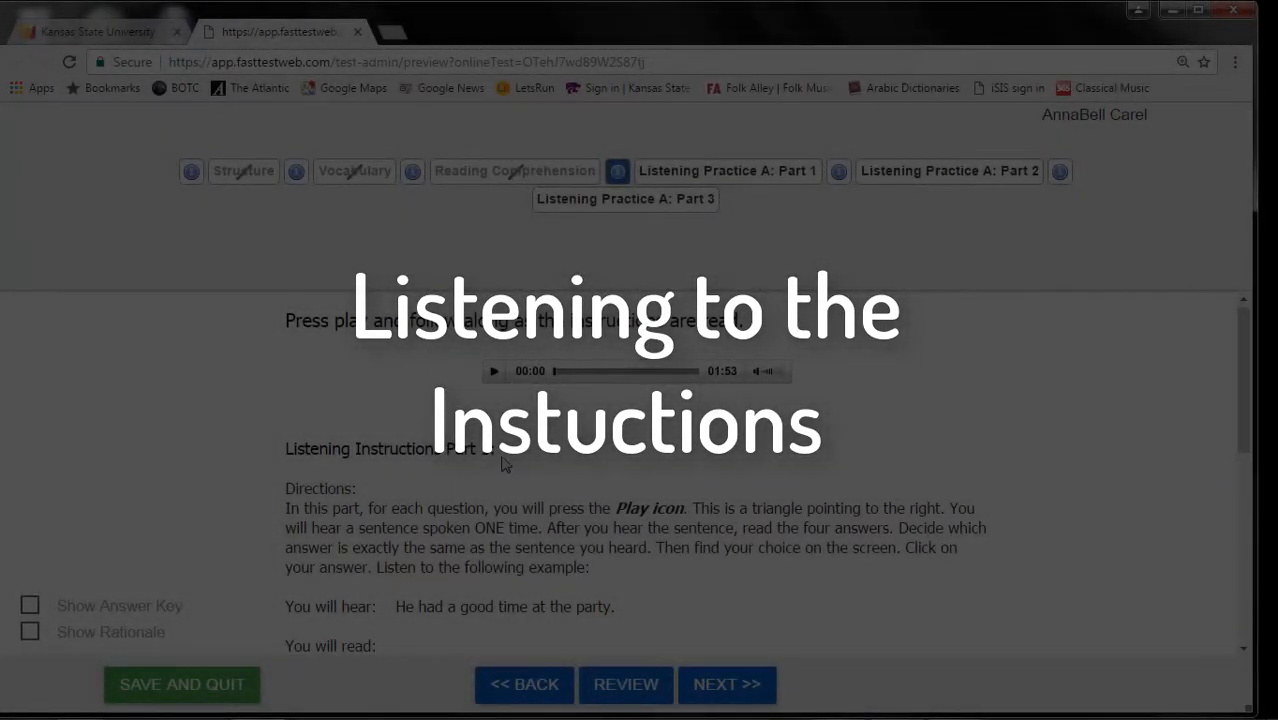
pyautogui.moveTo(628, 464)
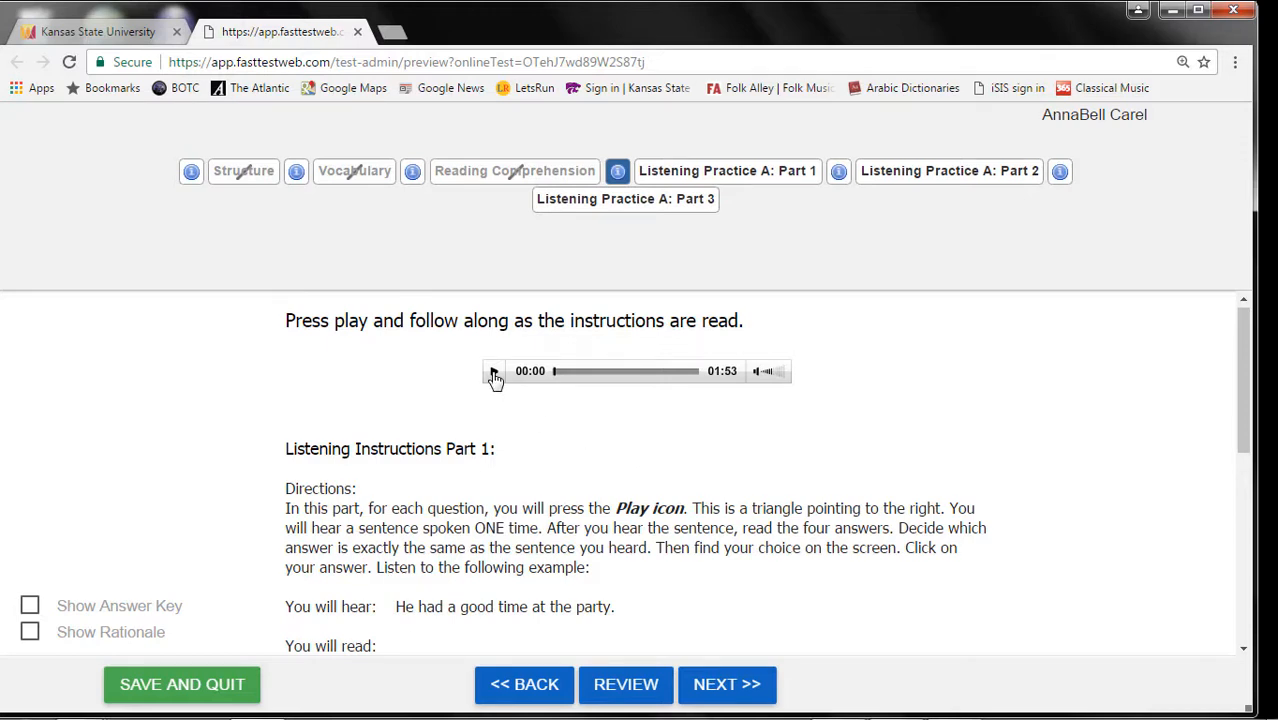
# - Play and pause the Part 1 instructions audio, then read the directions down to the begin prompt
pyautogui.click(492, 370)
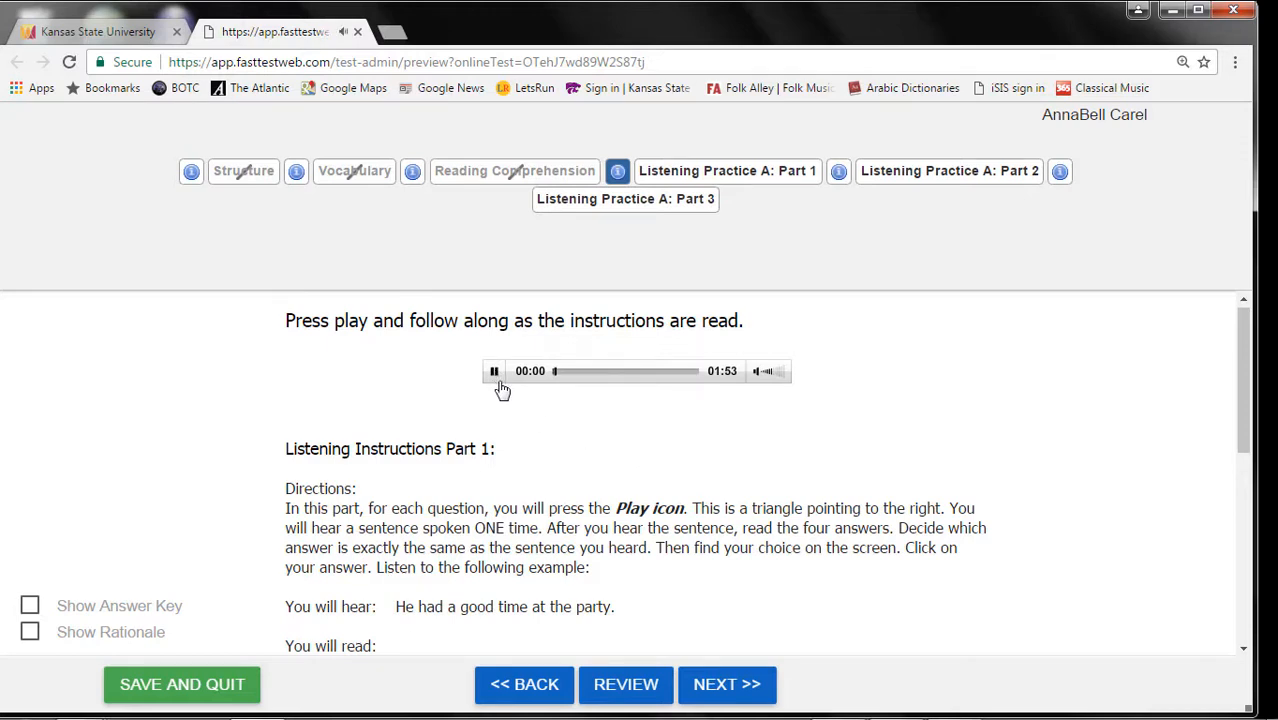
pyautogui.click(494, 370)
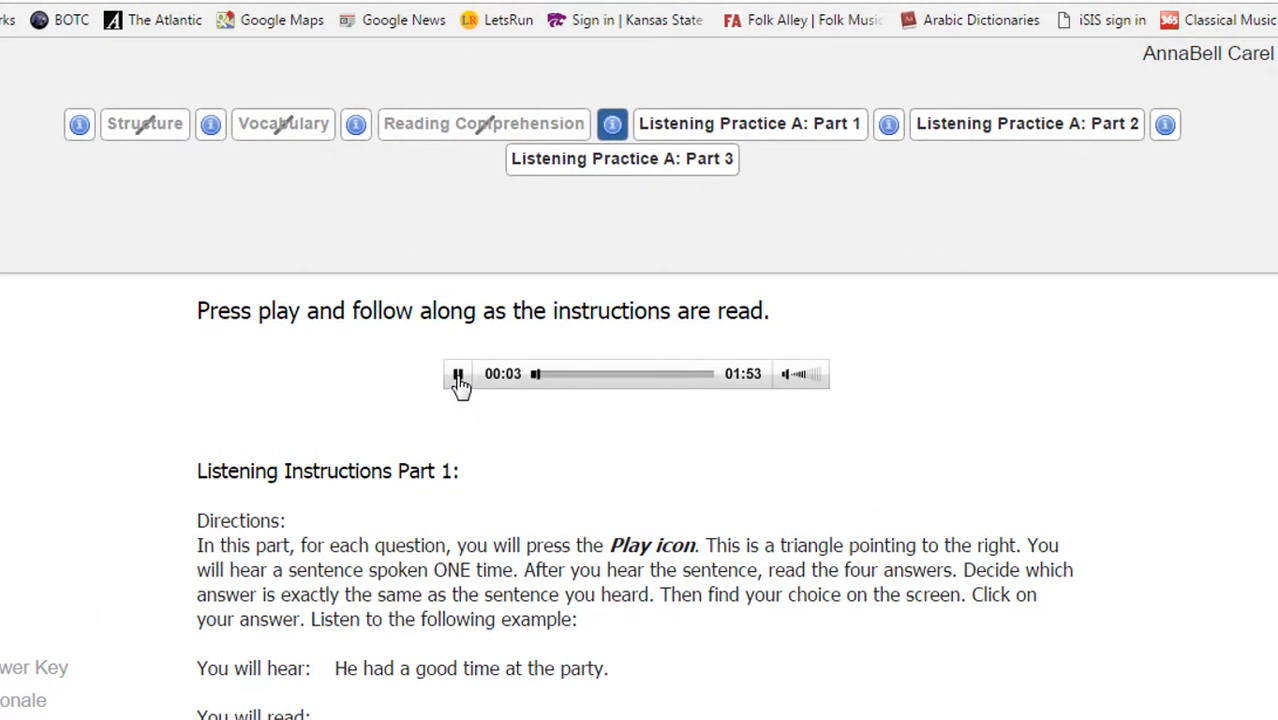
pyautogui.click(458, 374)
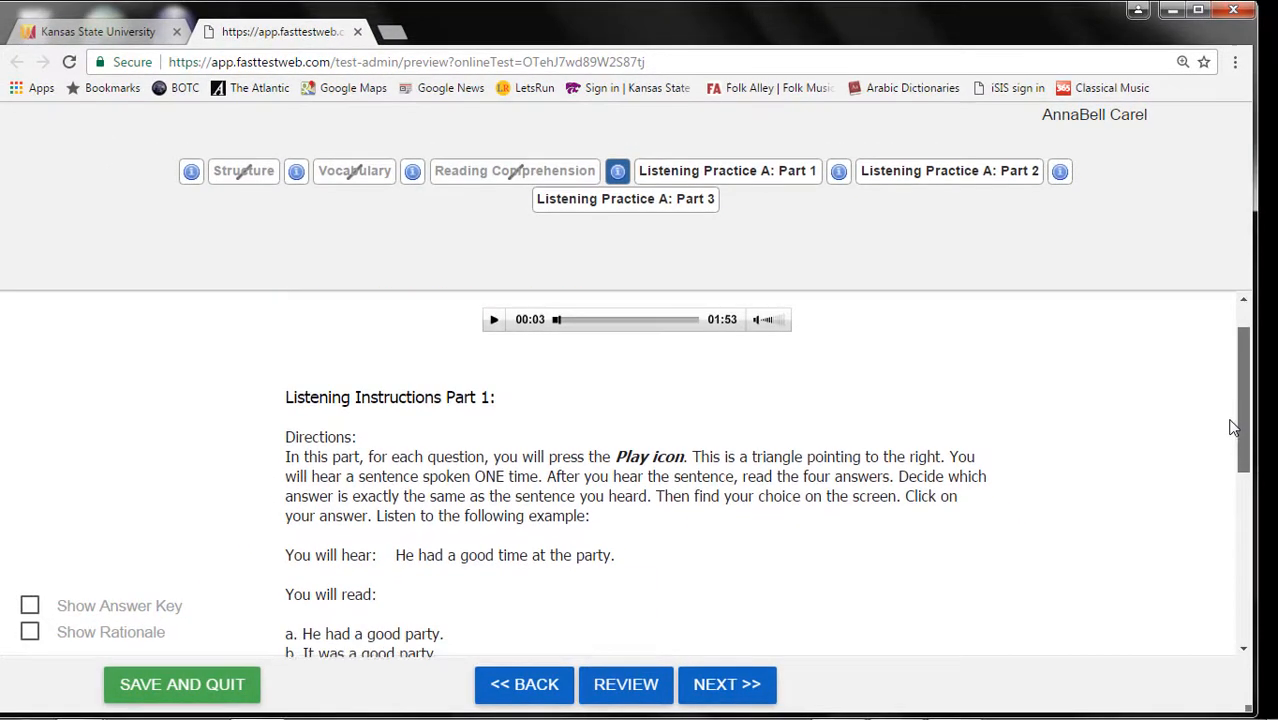
pyautogui.scroll(-3)
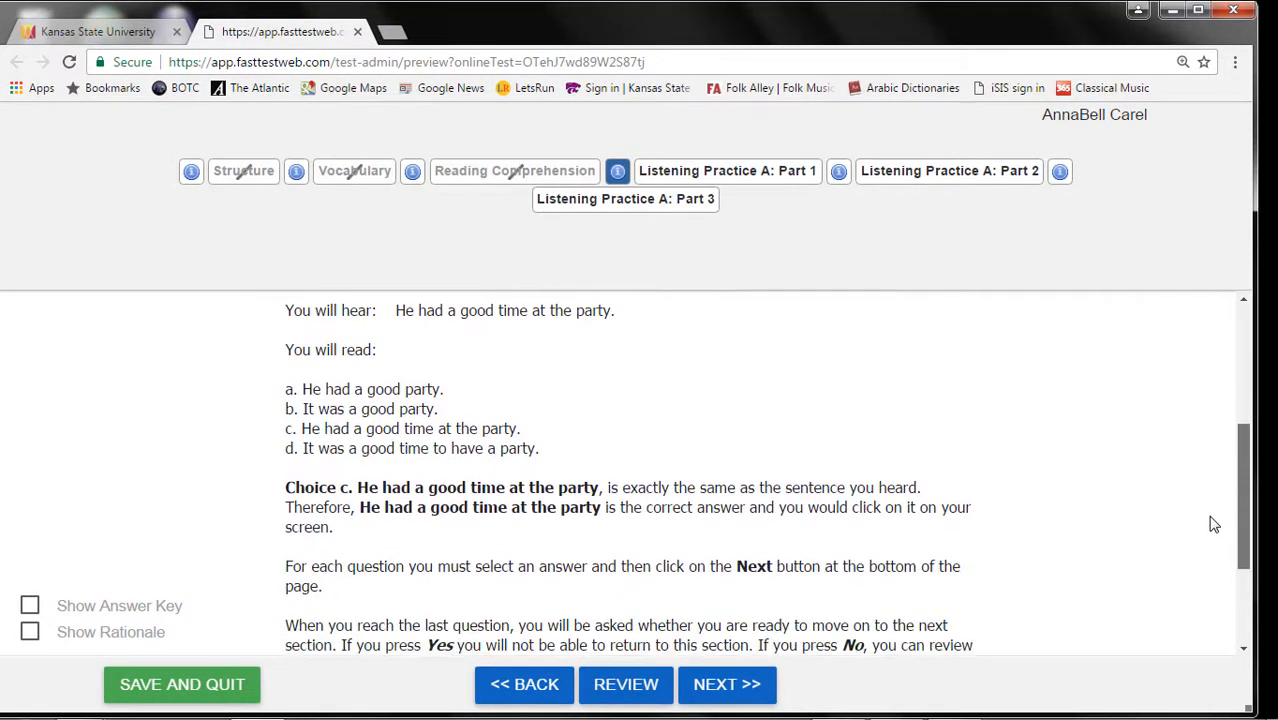
pyautogui.scroll(-3)
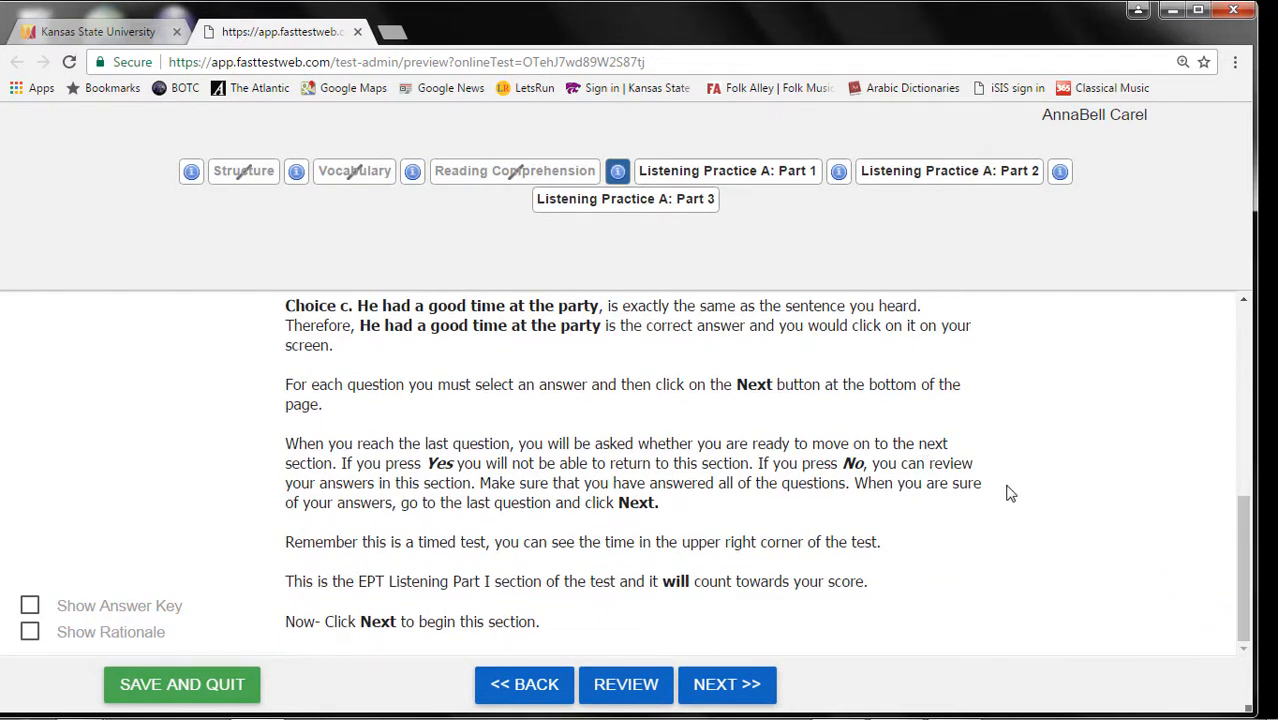
pyautogui.moveTo(1092, 472)
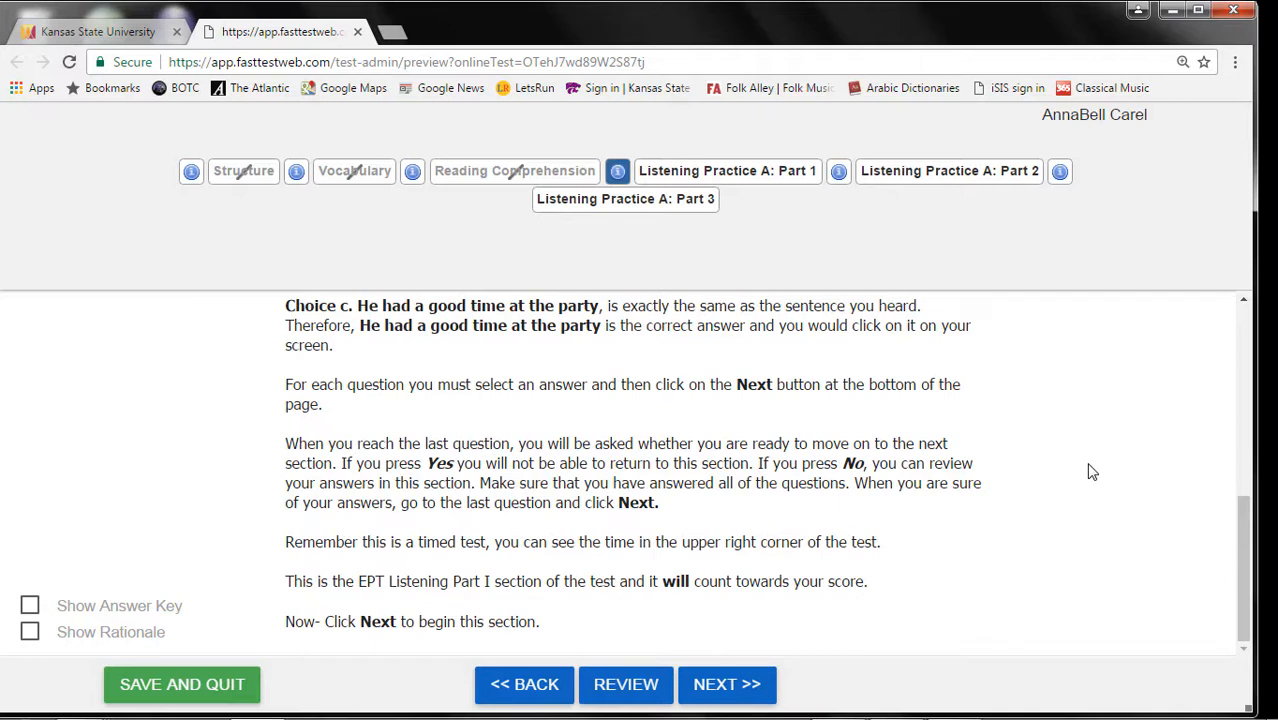
pyautogui.moveTo(988, 518)
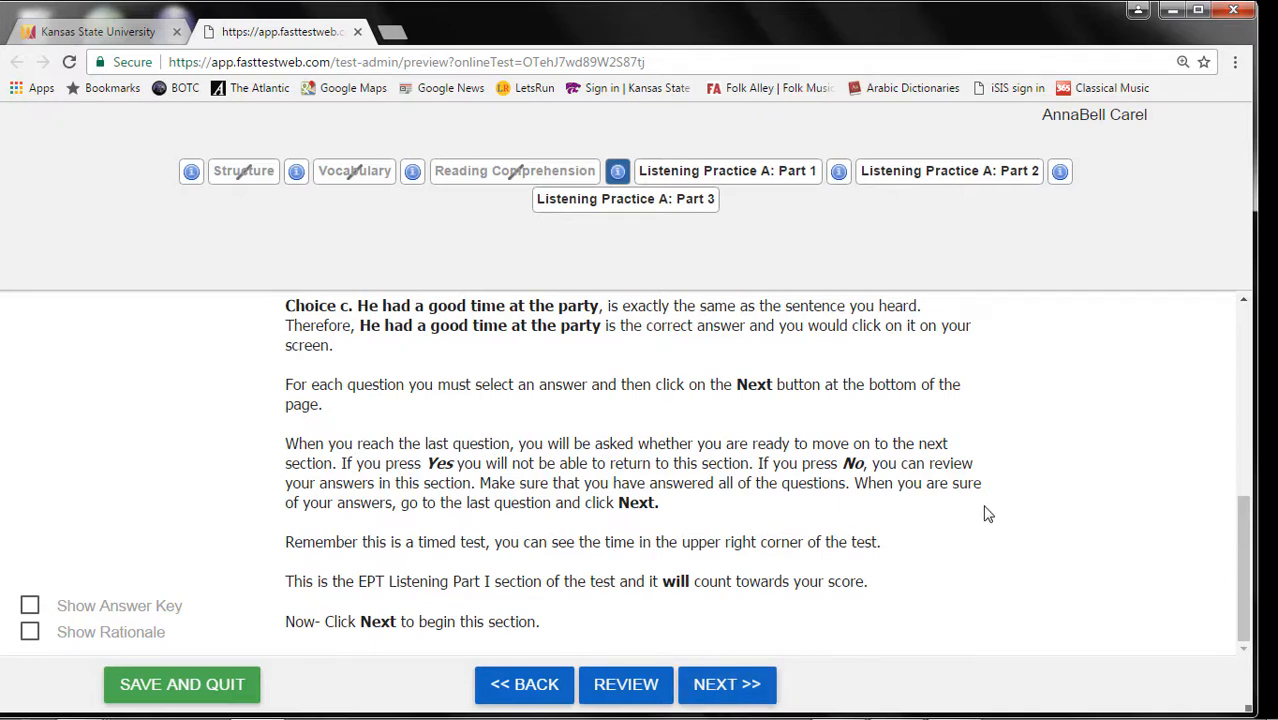
pyautogui.moveTo(1012, 548)
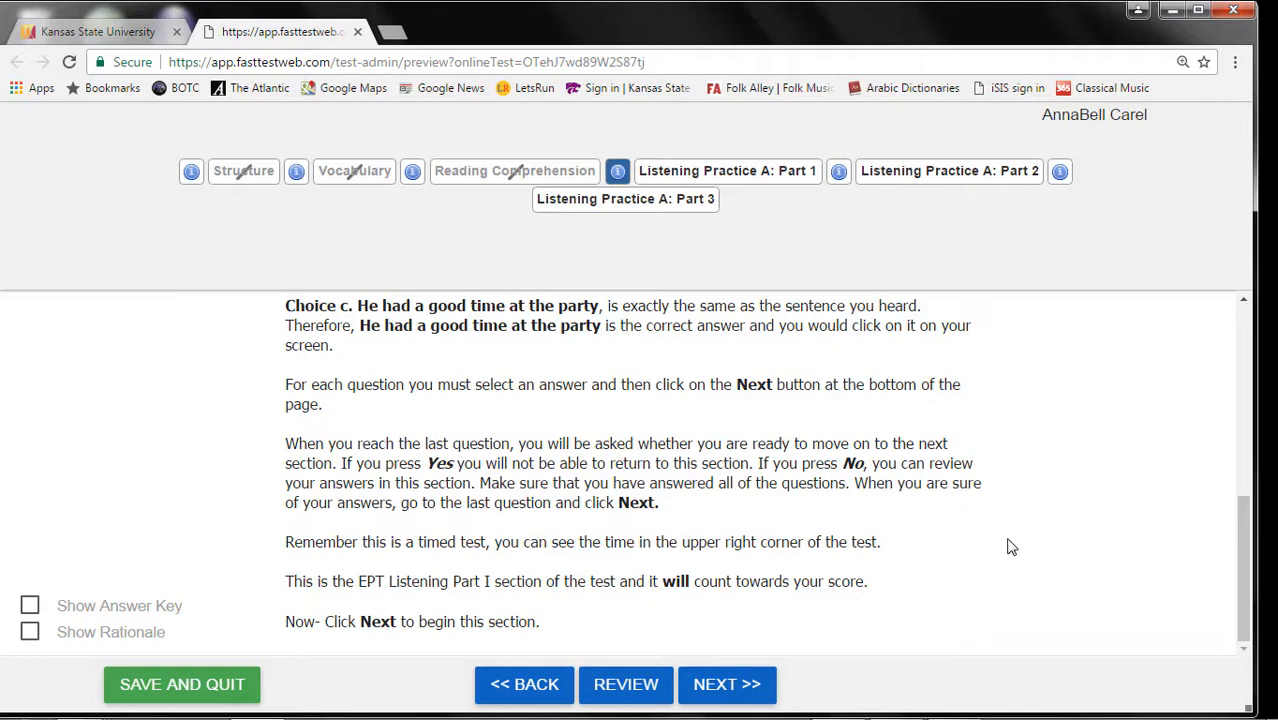
pyautogui.moveTo(1004, 560)
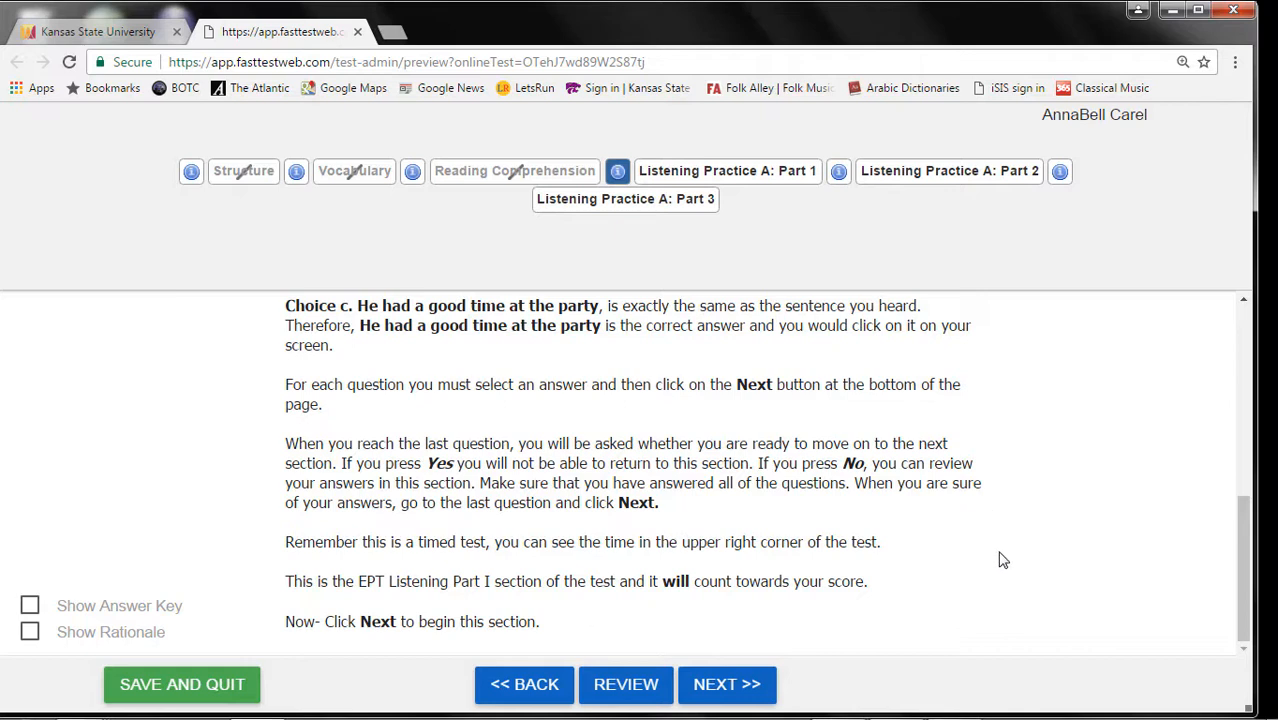
# - Work through the Listening questions and bring up the Listening Practice A: Part 3 instructions
pyautogui.click(726, 684)
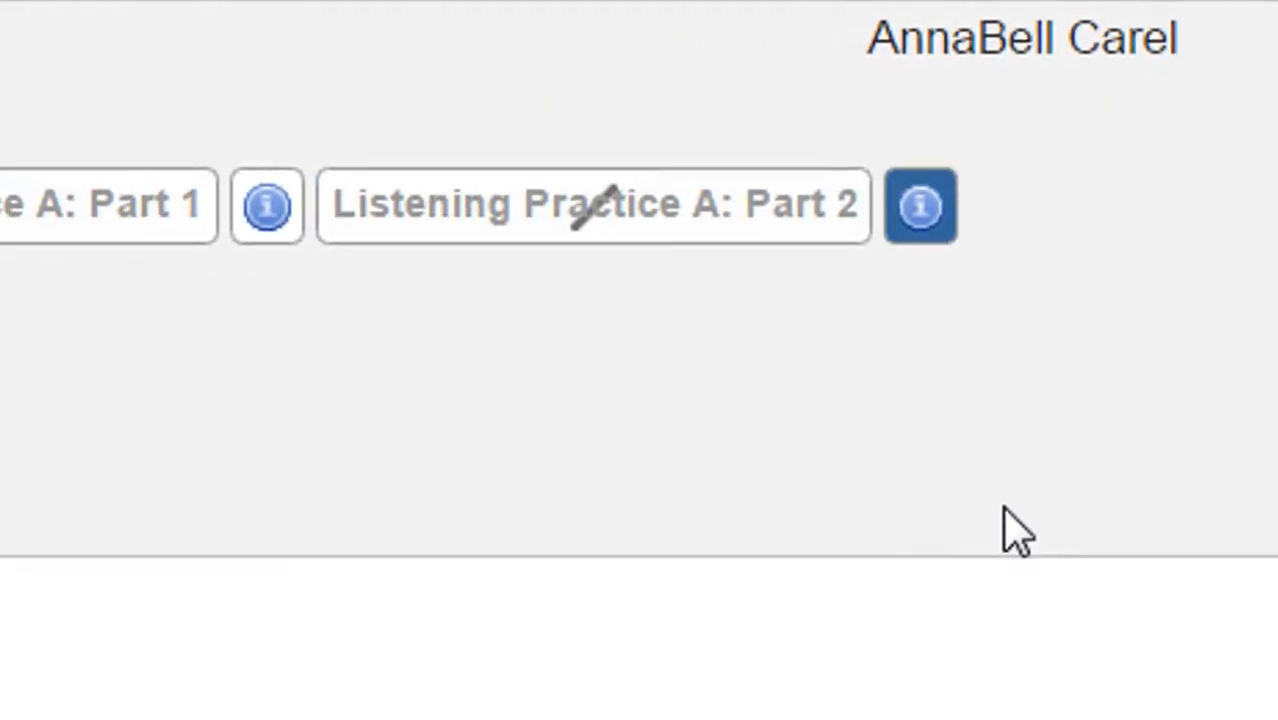
pyautogui.click(592, 204)
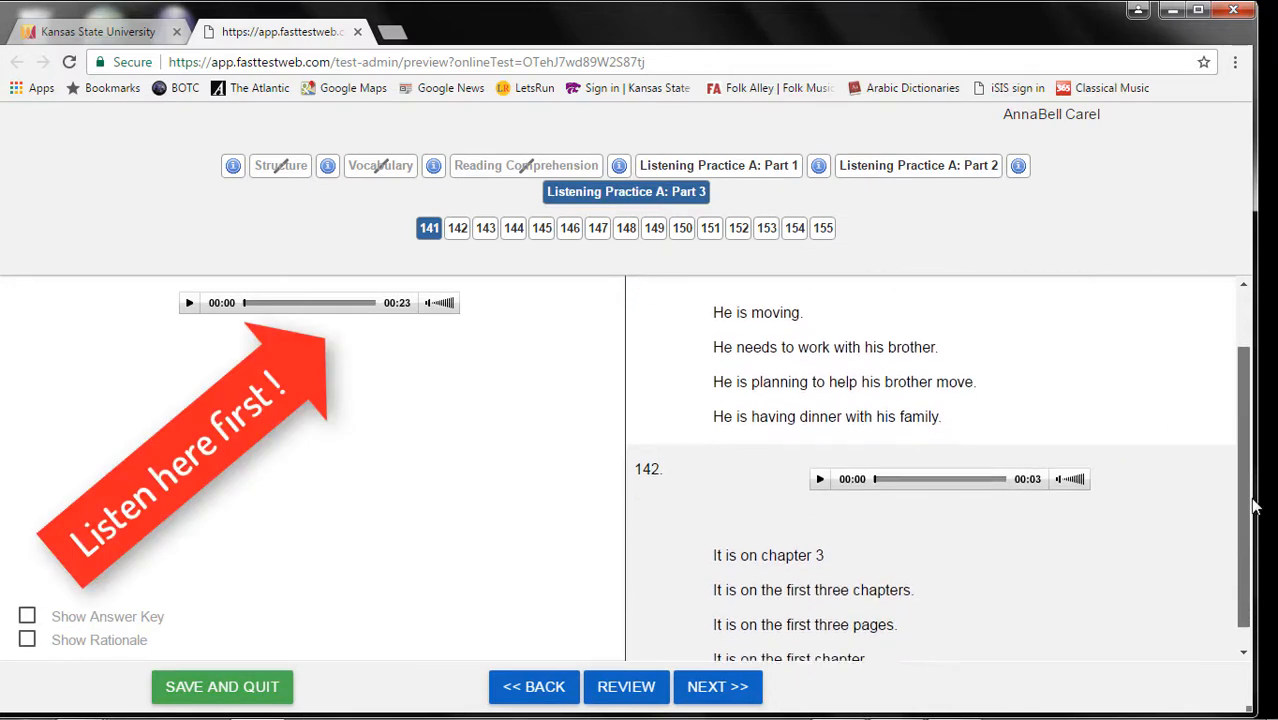
# - Scroll the Part 3 question pane back up to questions 141 and 142 with their audio clips
pyautogui.scroll(3)
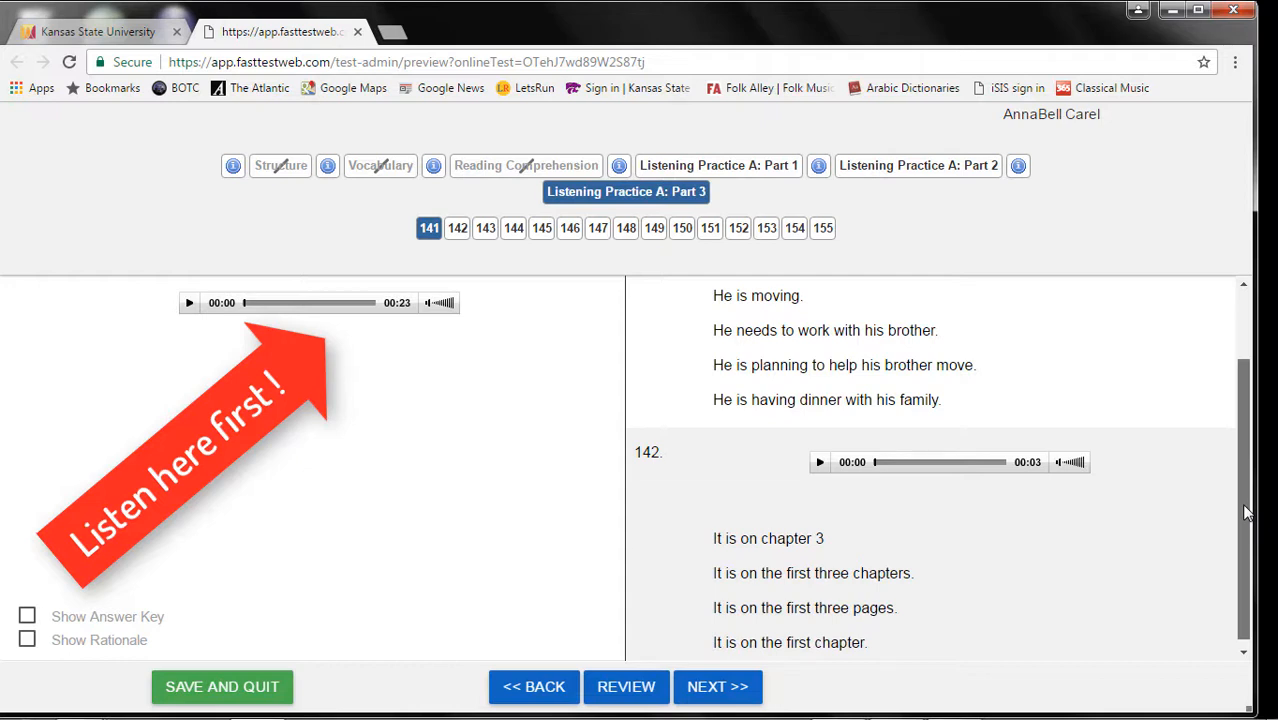
pyautogui.scroll(3)
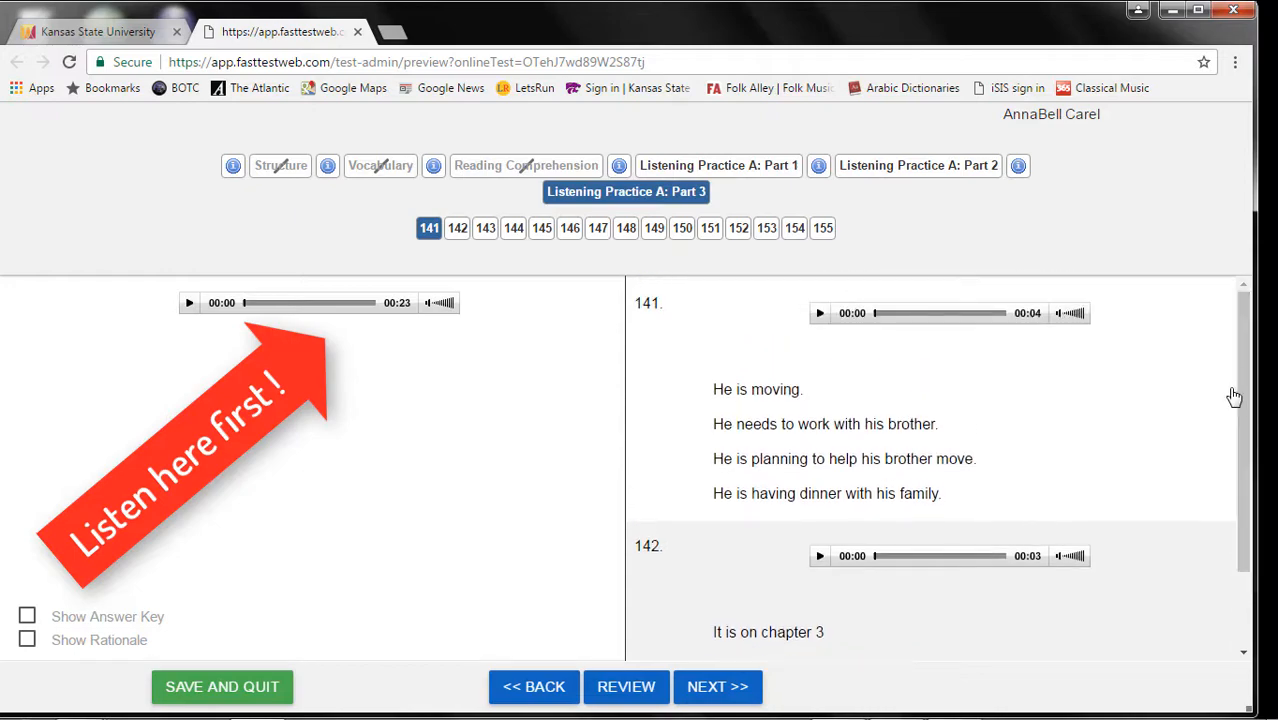